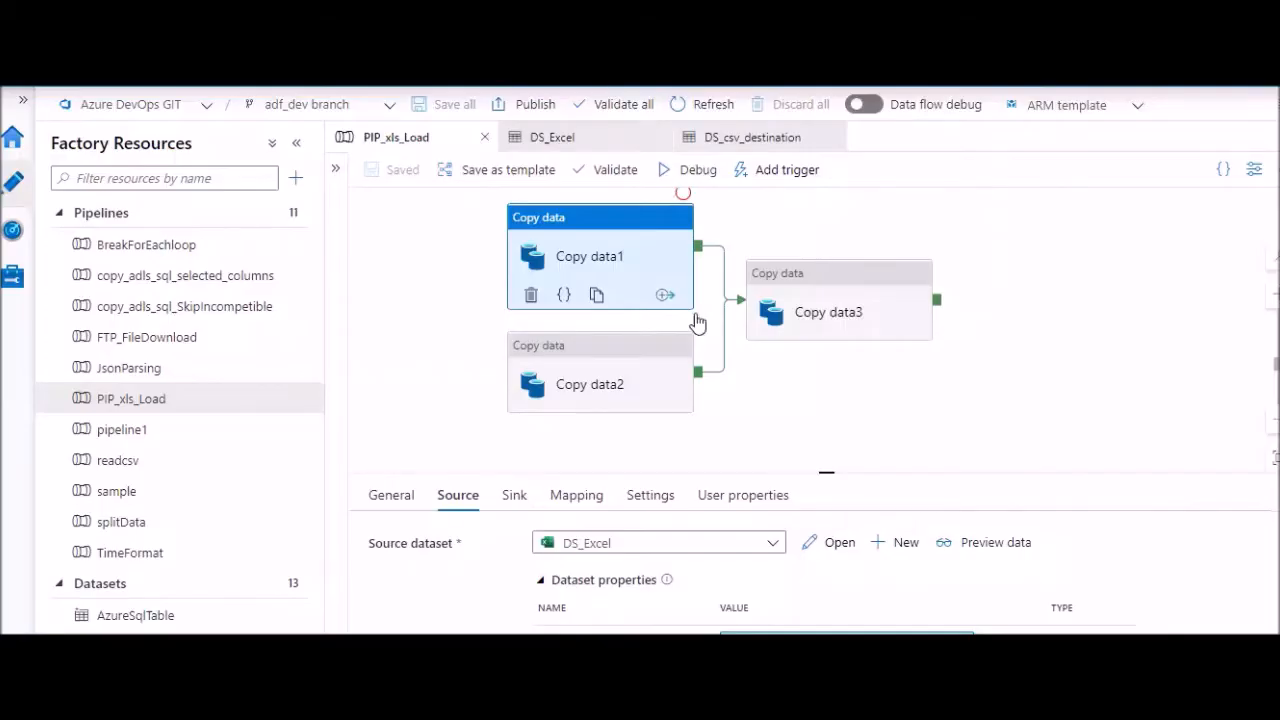
mouse_move(500, 300)
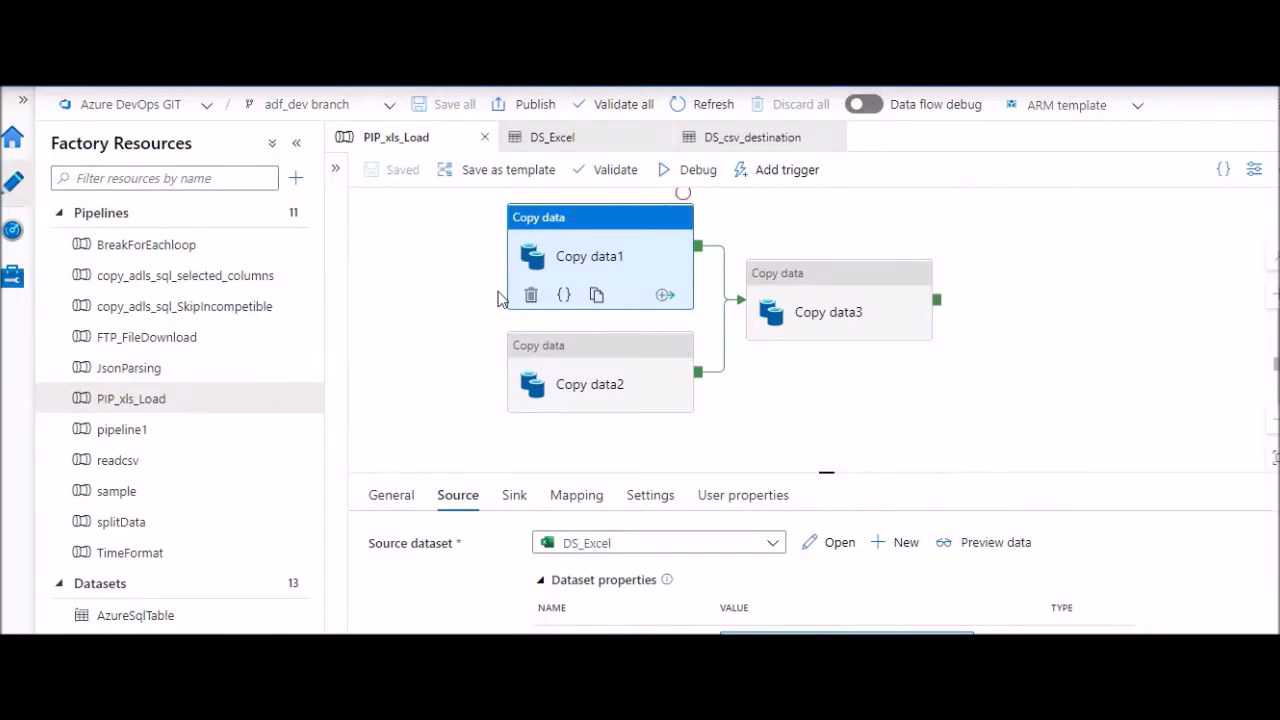
mouse_move(588, 278)
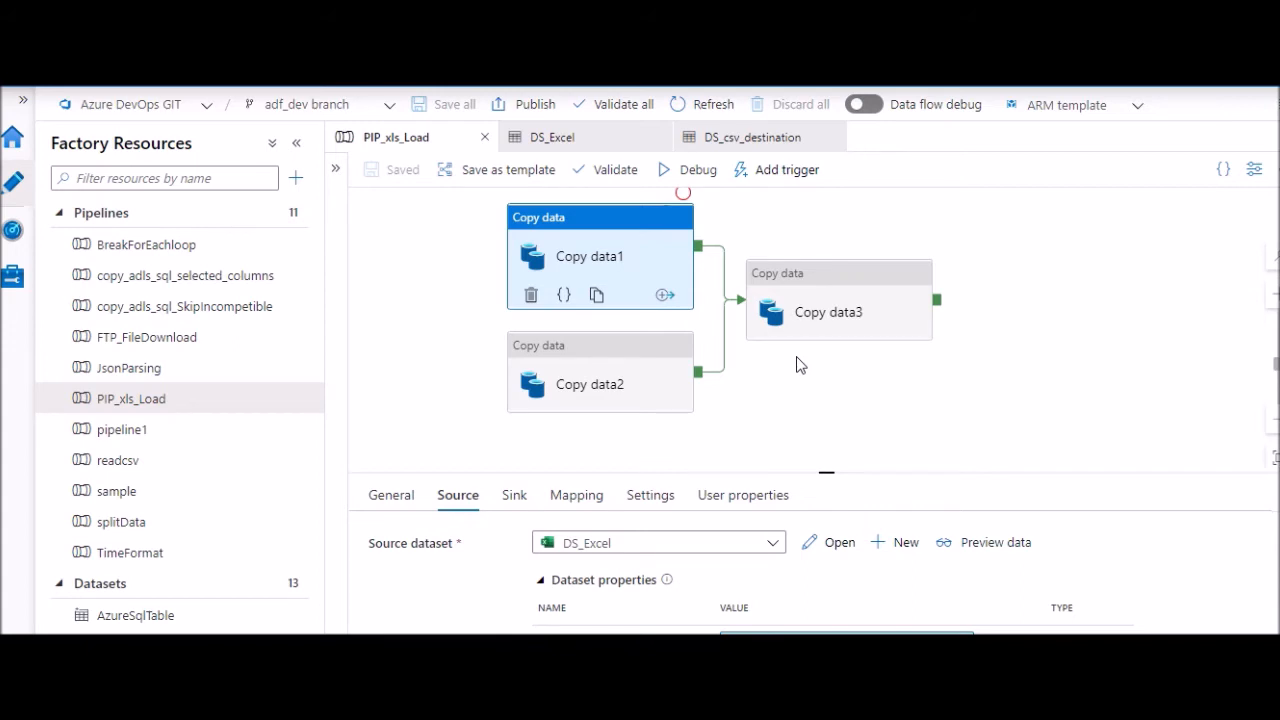
mouse_move(614, 240)
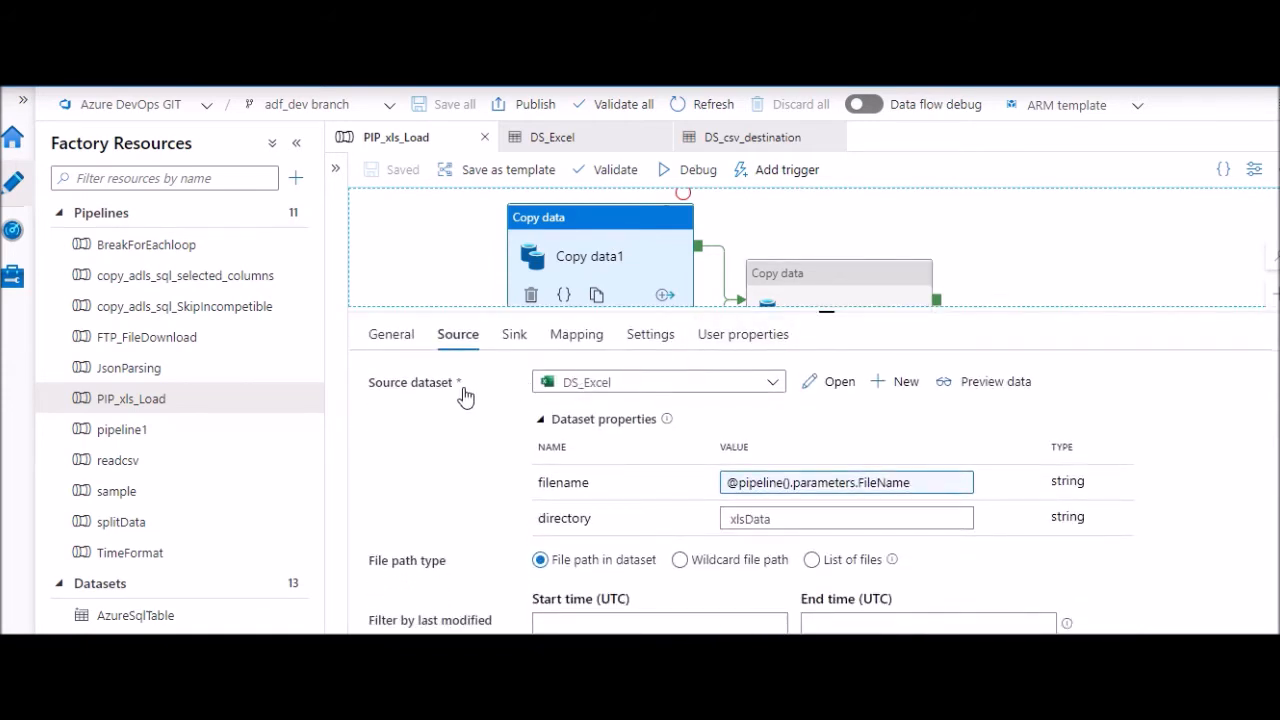
mouse_move(603, 403)
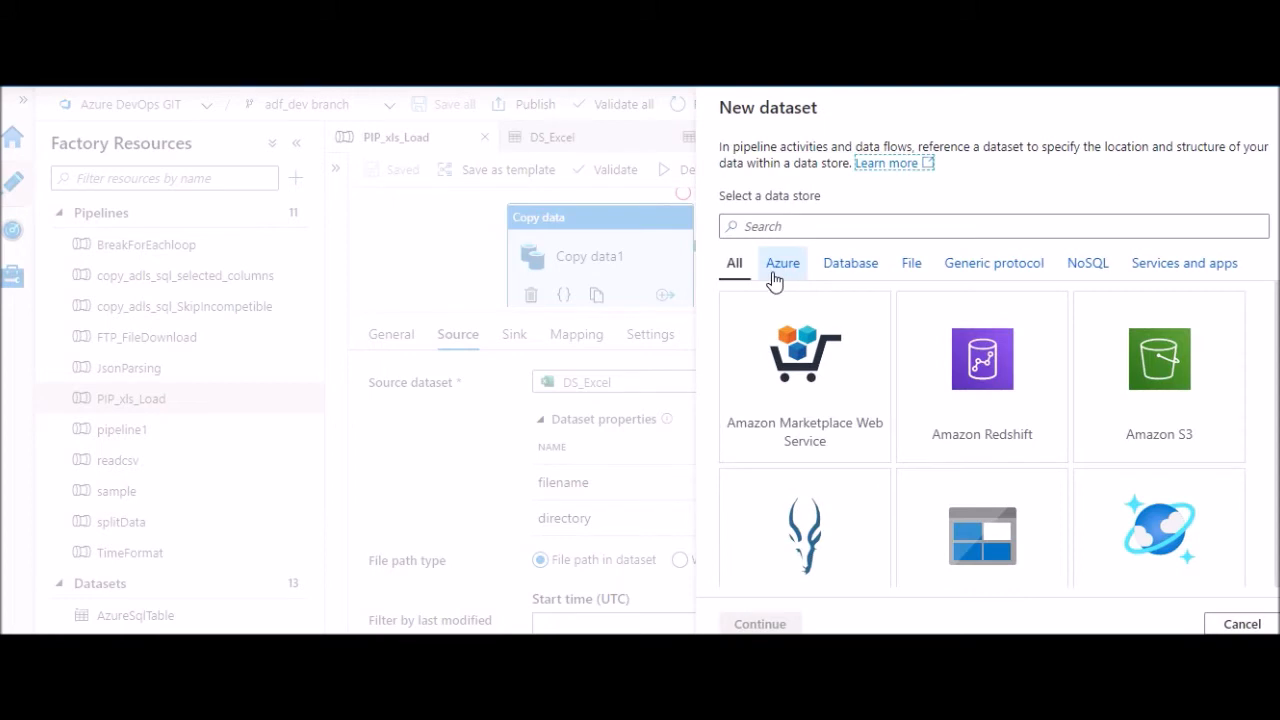
Step: Create a new dataset on Azure Data Lake Storage Gen2 using the Excel format
left_click(990, 226)
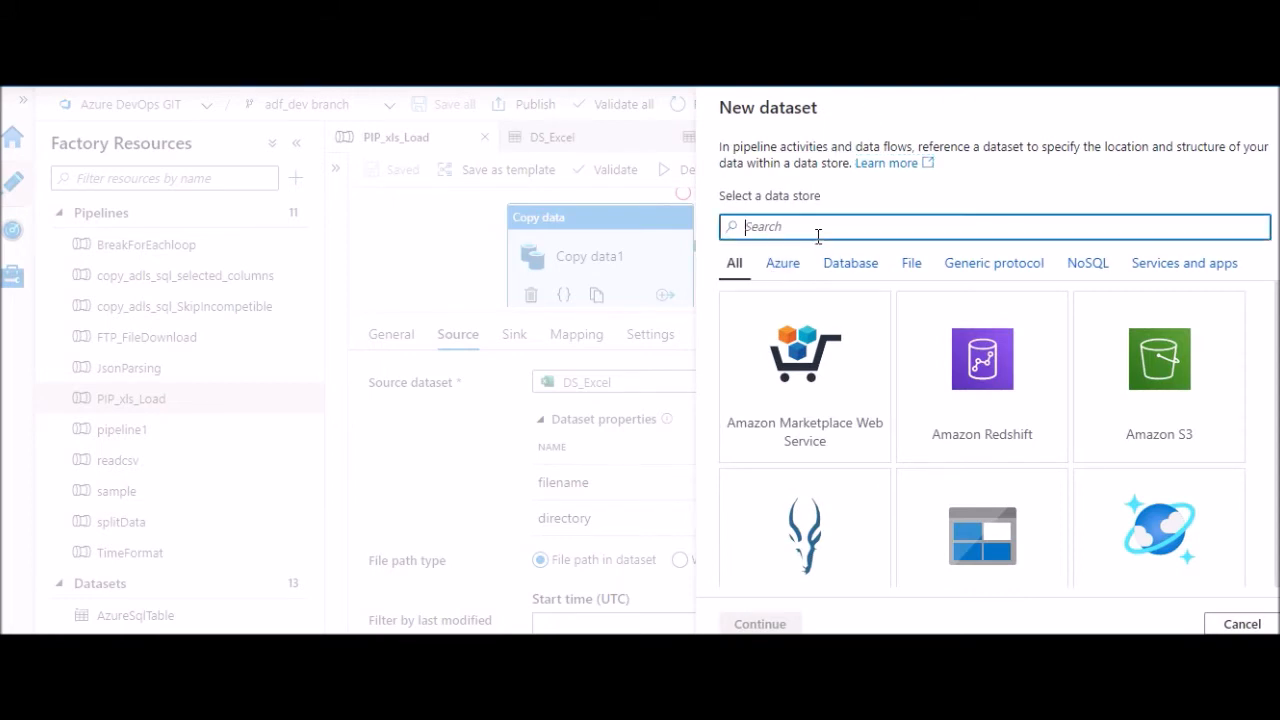
type("lake")
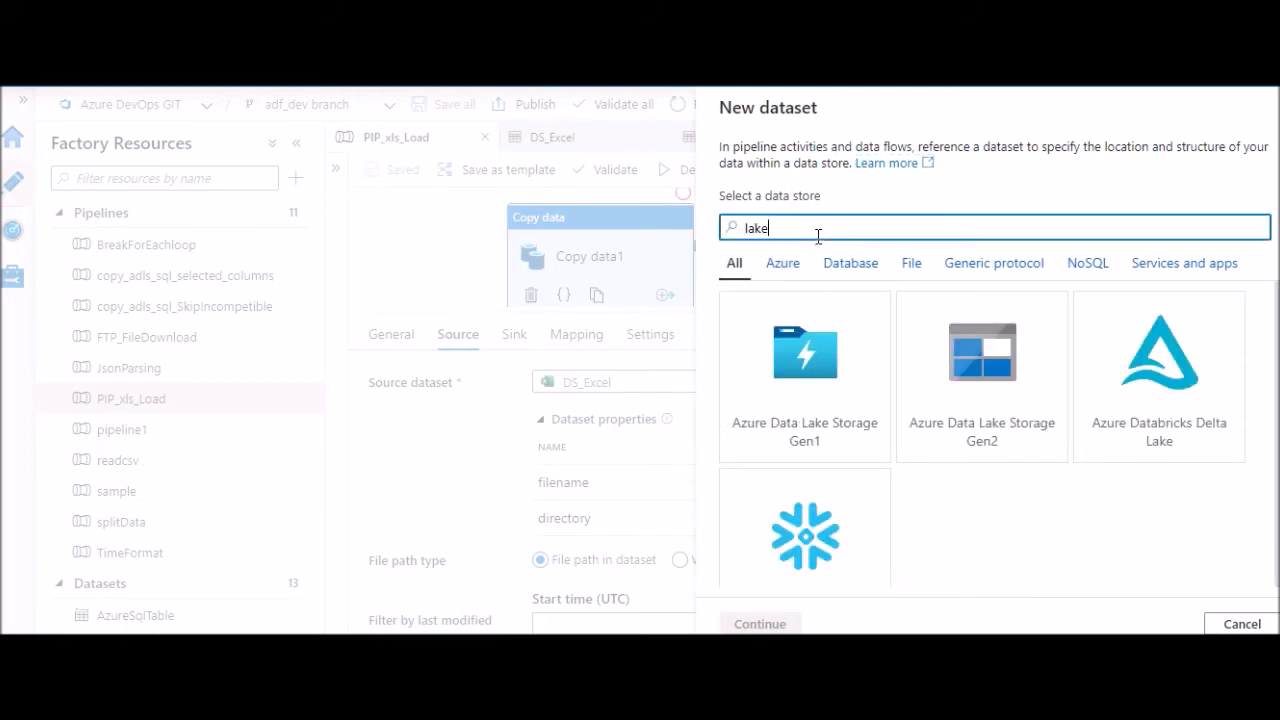
left_click(981, 375)
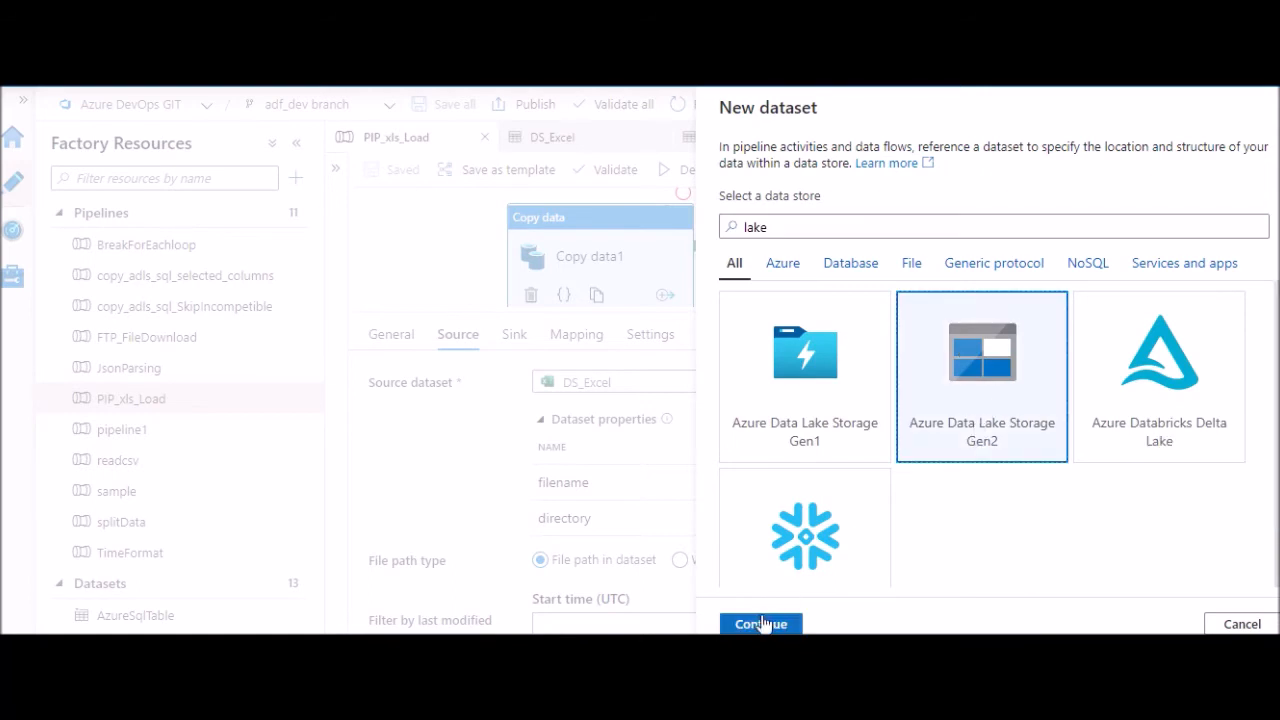
left_click(761, 623)
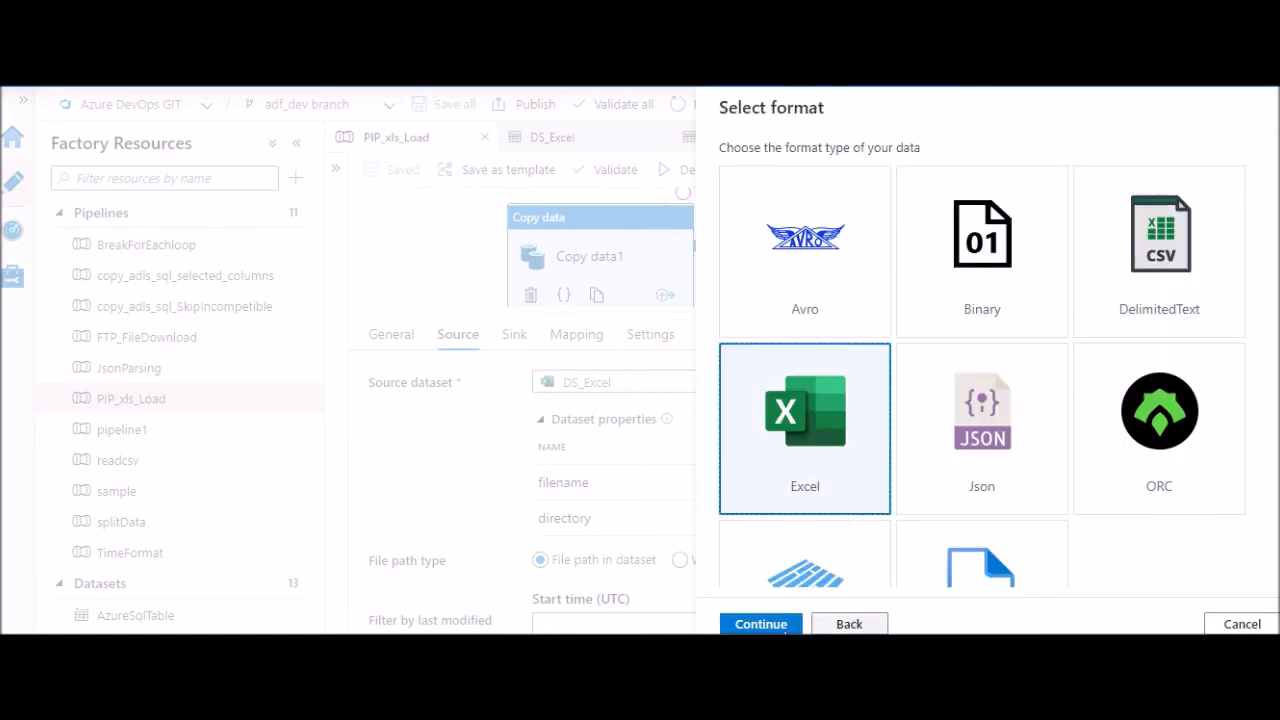
left_click(761, 623)
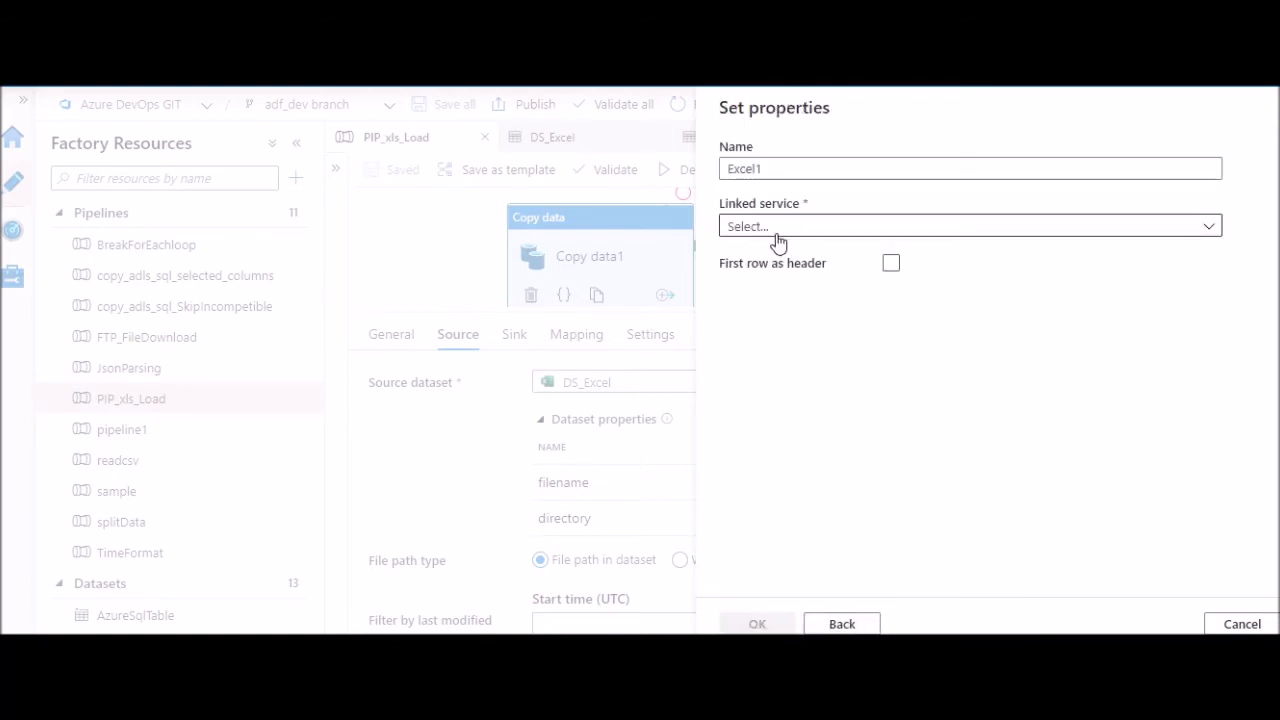
Step: Link Excel1 to AzureDataLakeStorage, enter bronze as file system, and clear the failed directory
left_click(968, 225)
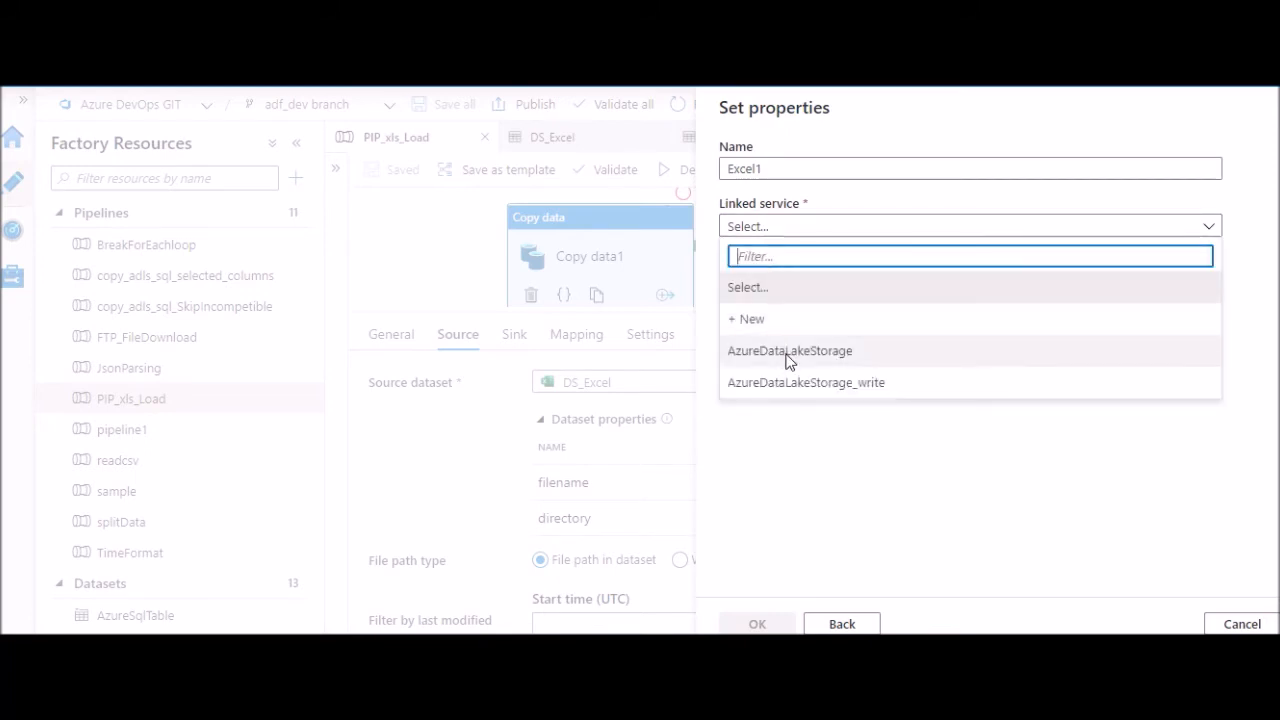
left_click(790, 351)
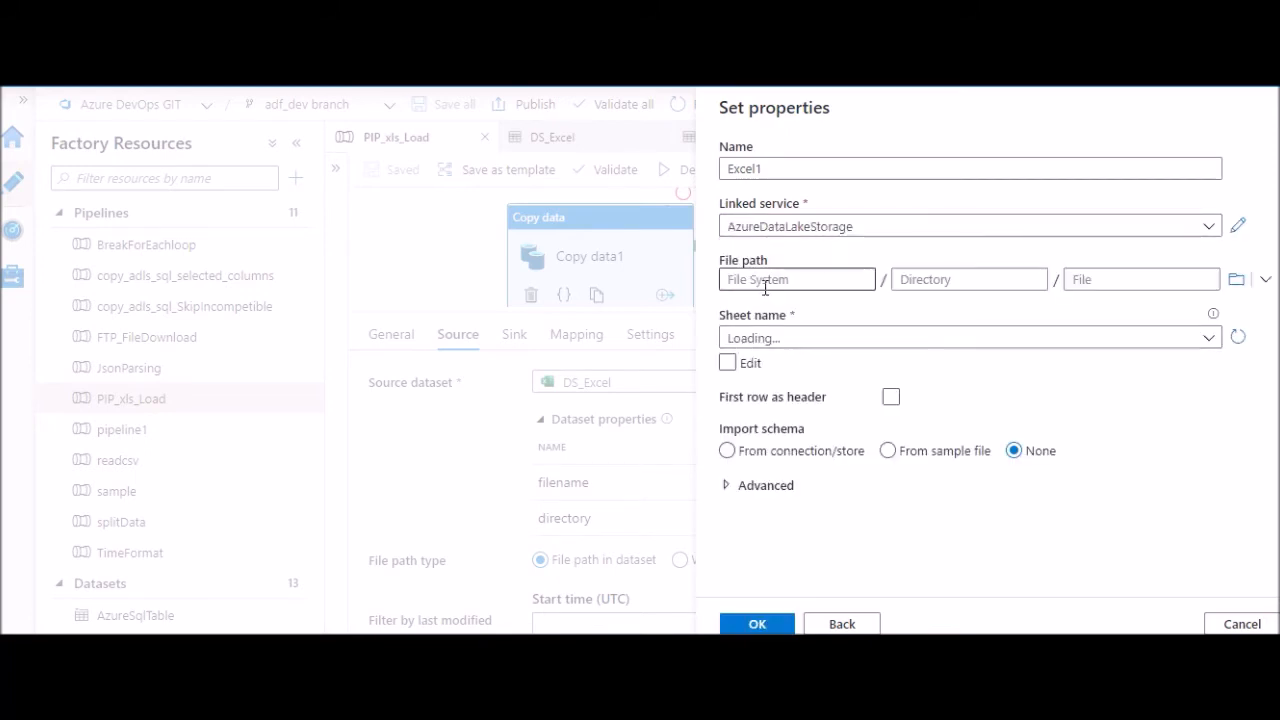
type("bronze")
left_click(969, 279)
type("xlsde")
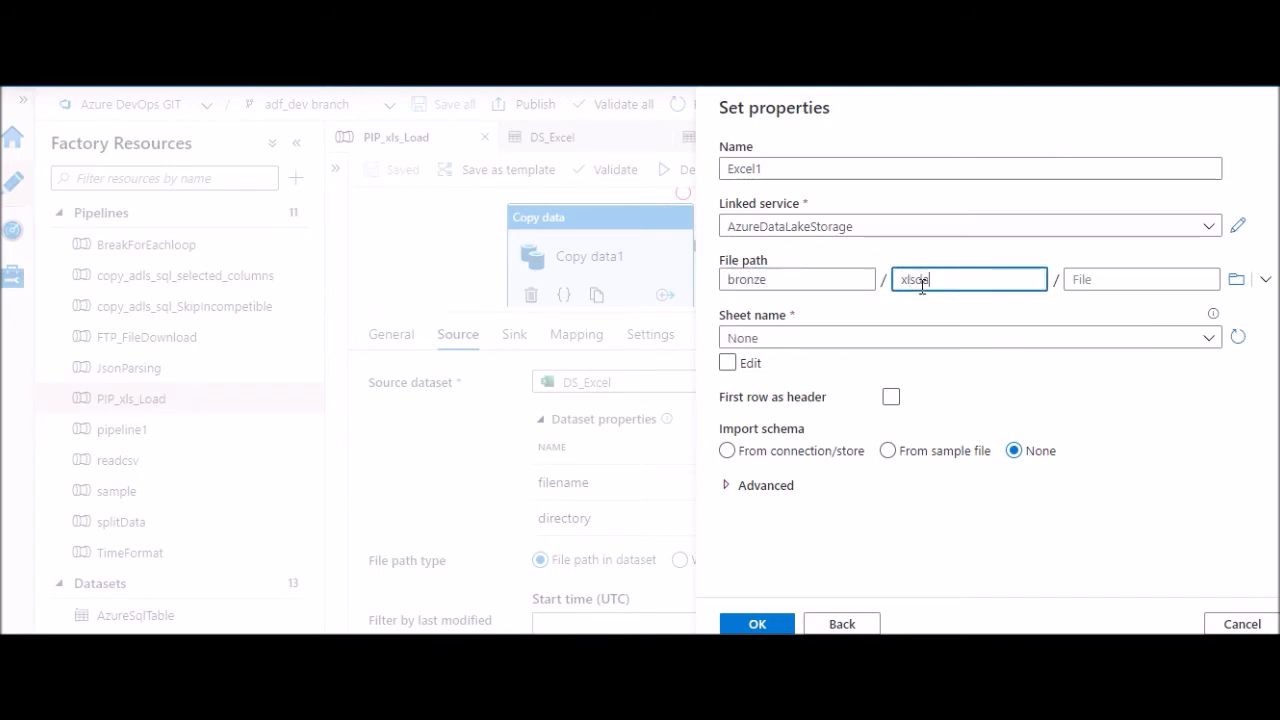
type("ata")
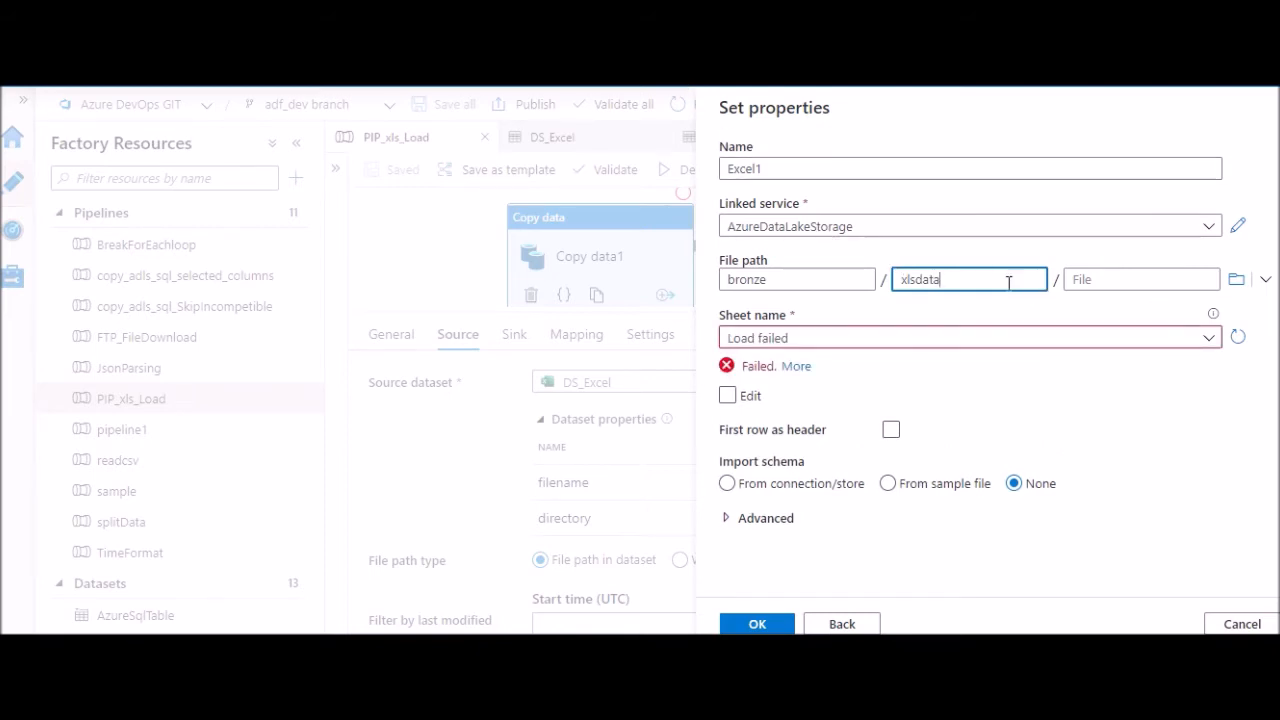
key("Backspace")
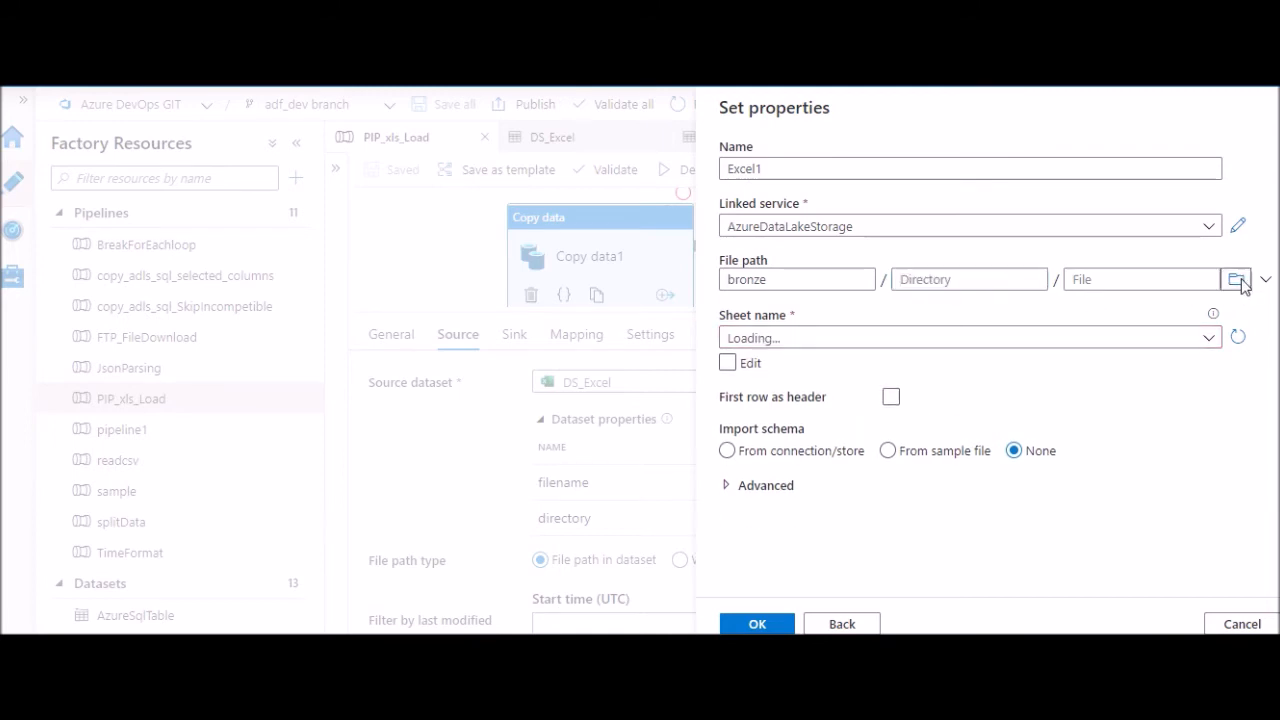
Step: Browse the bronze storage and open the xlsData folder to reach Employee.xlsx
left_click(1237, 279)
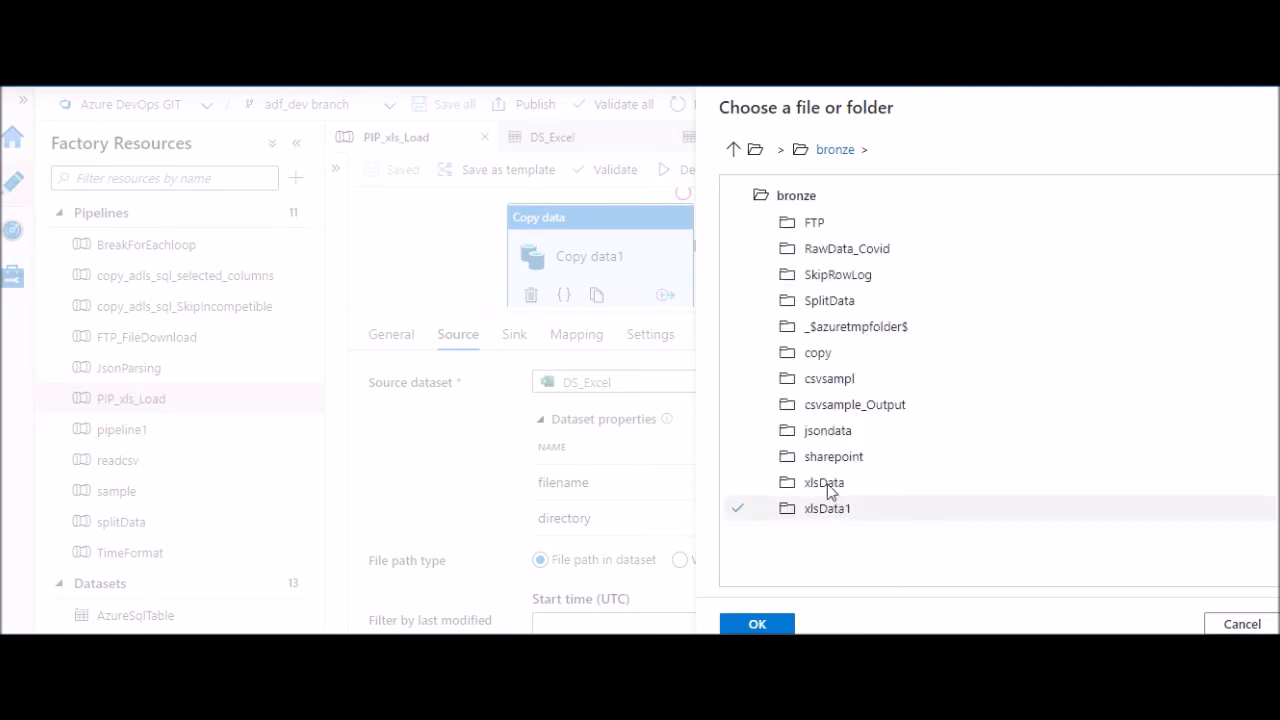
left_click(825, 482)
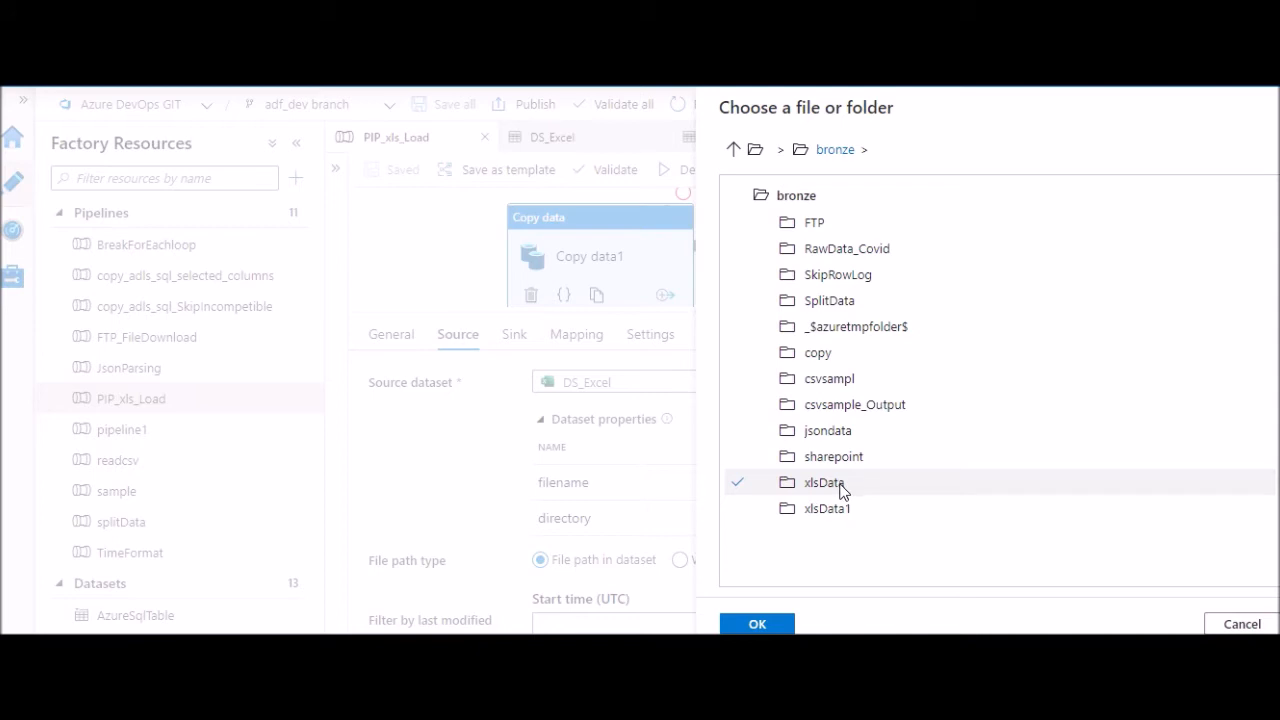
left_click(823, 482)
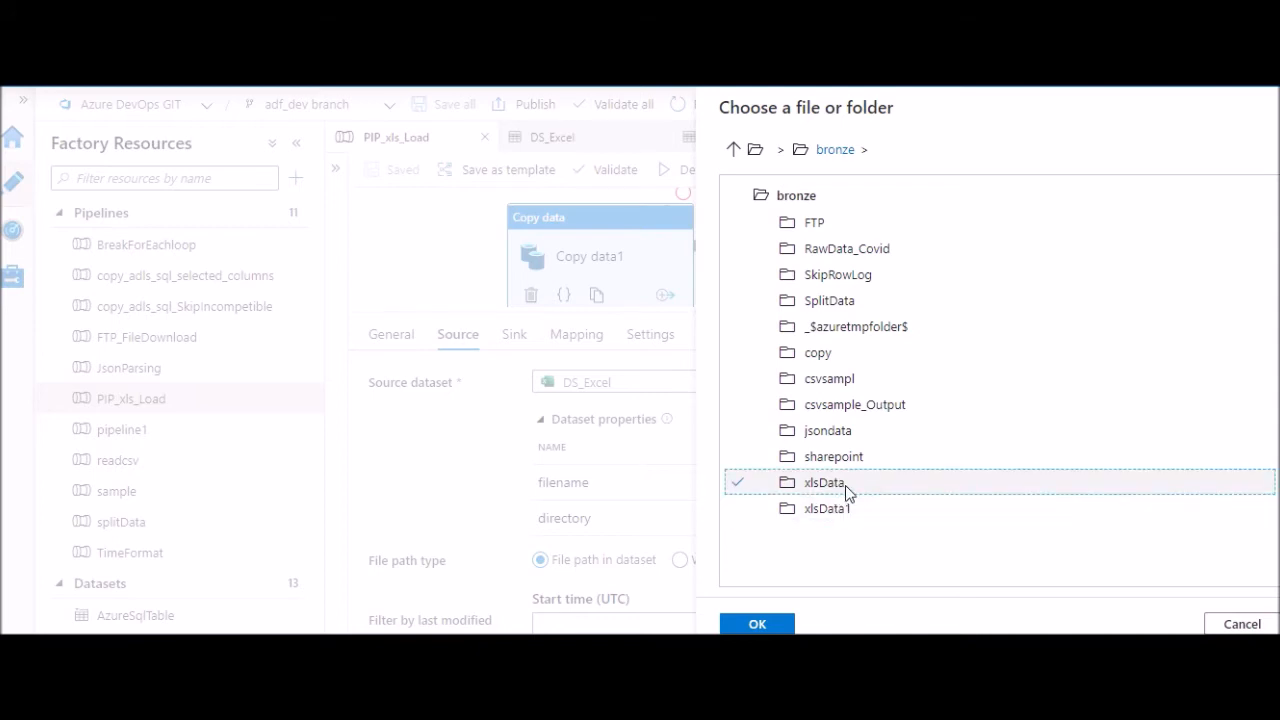
double_click(822, 482)
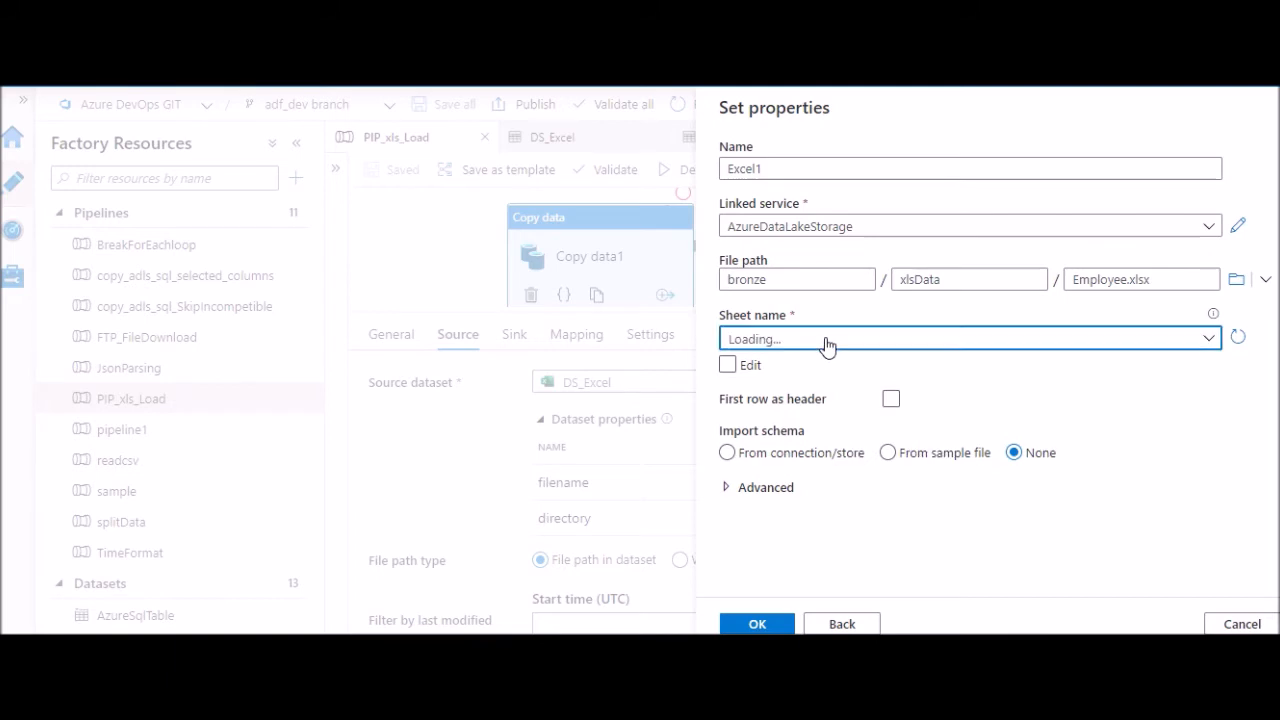
Step: Pick the Employee sheet and make it editable, then cancel the new dataset pane
left_click(967, 338)
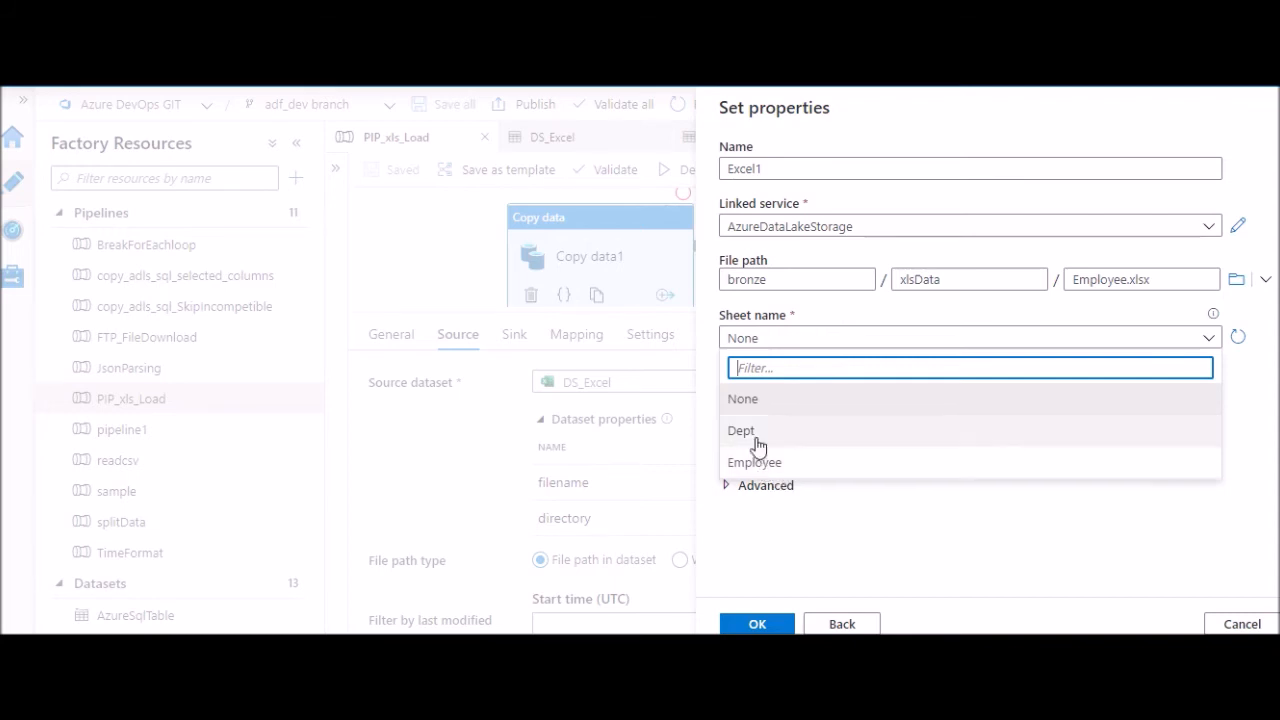
mouse_move(763, 465)
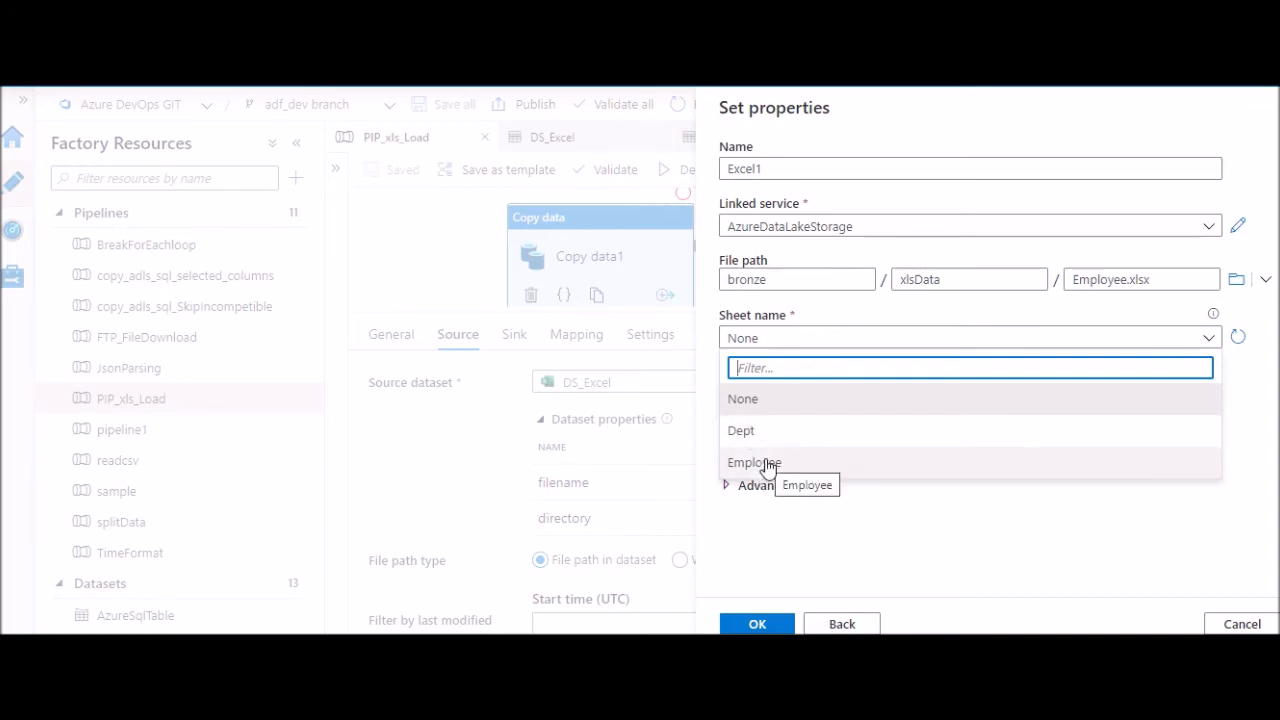
left_click(753, 462)
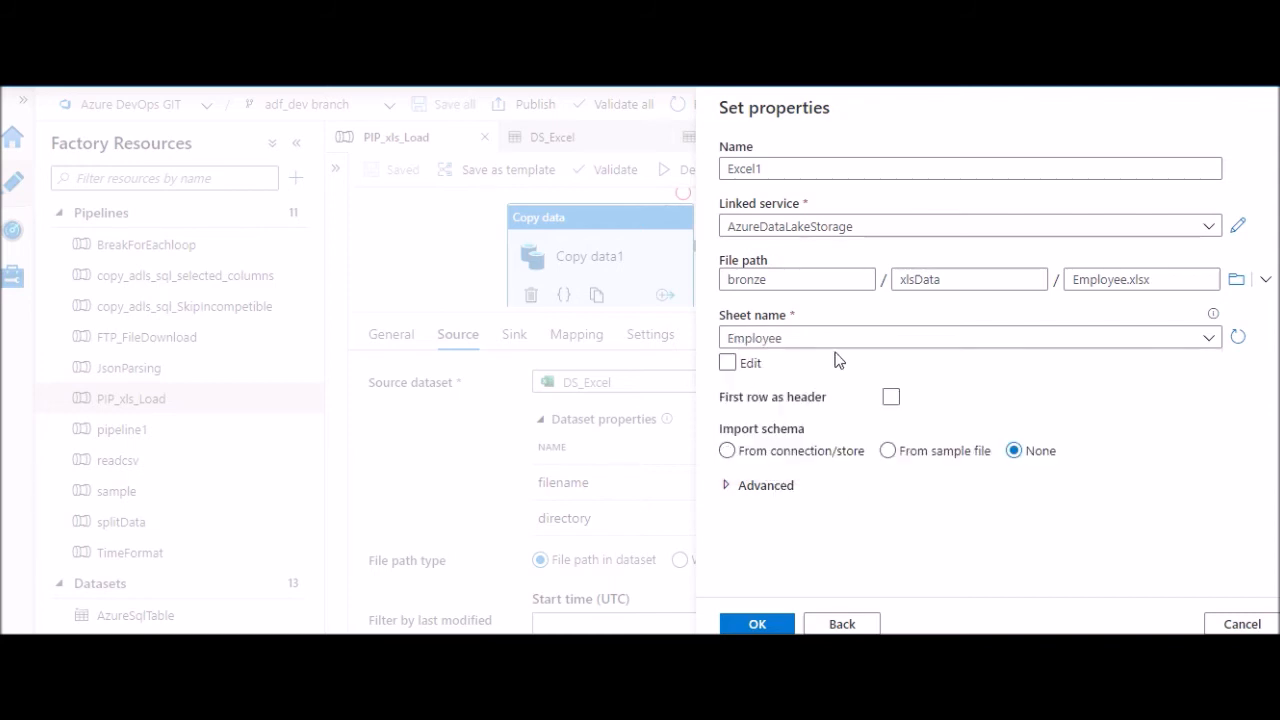
left_click(728, 362)
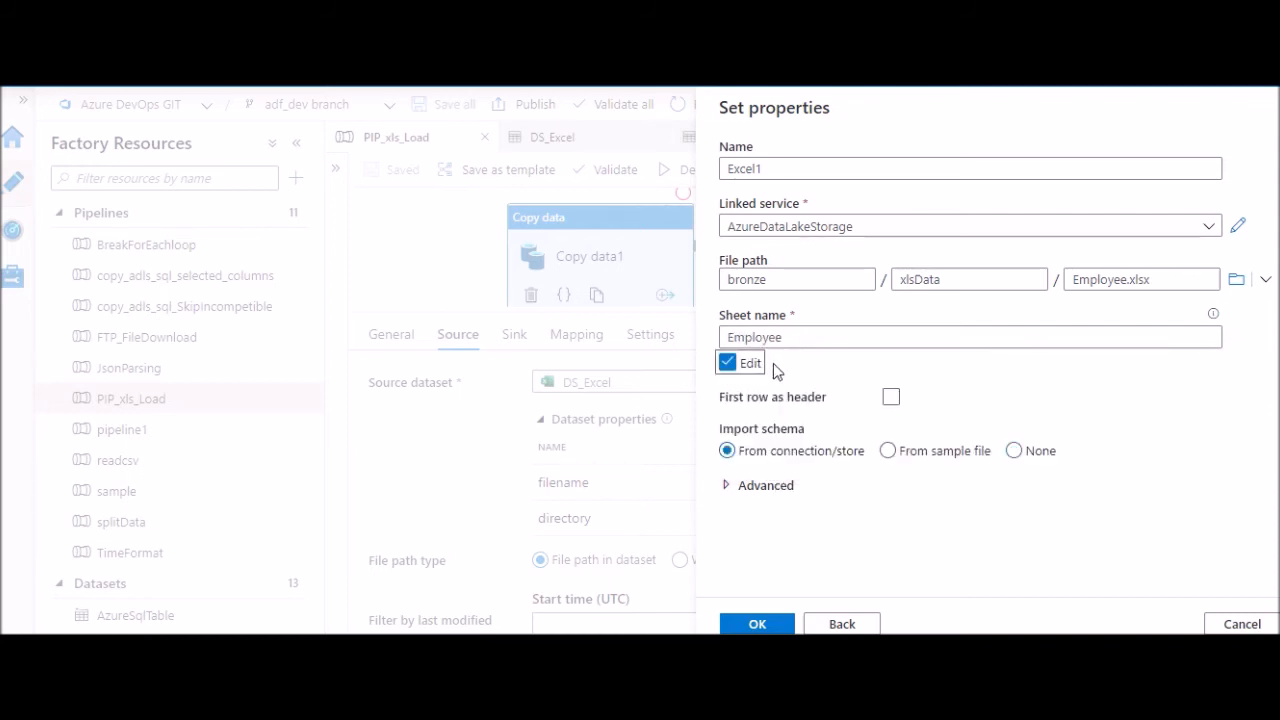
left_click(968, 337)
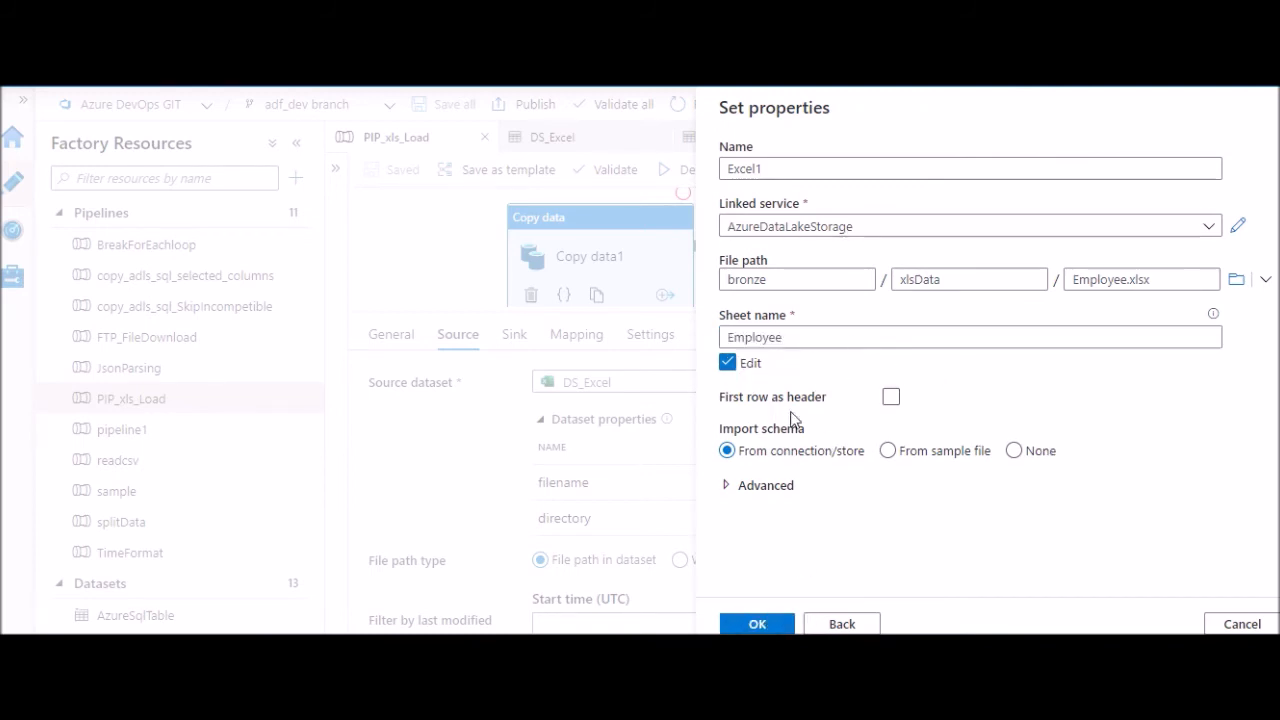
mouse_move(937, 250)
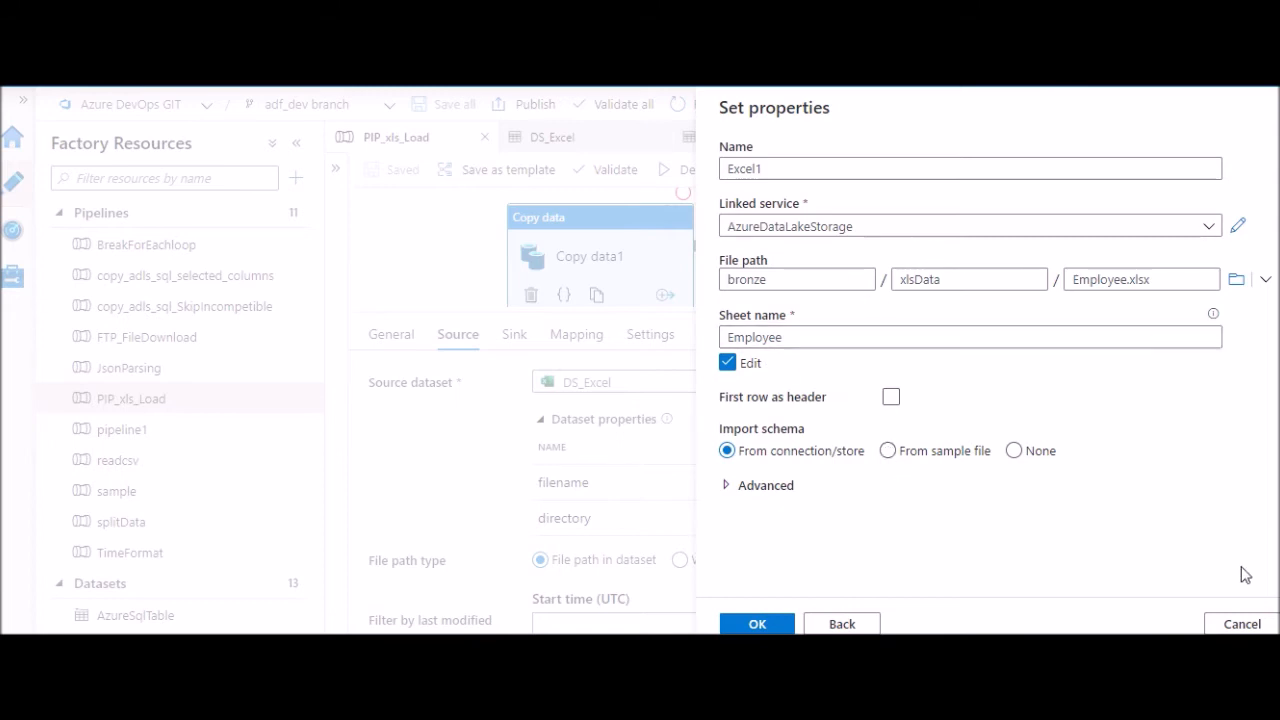
left_click(757, 623)
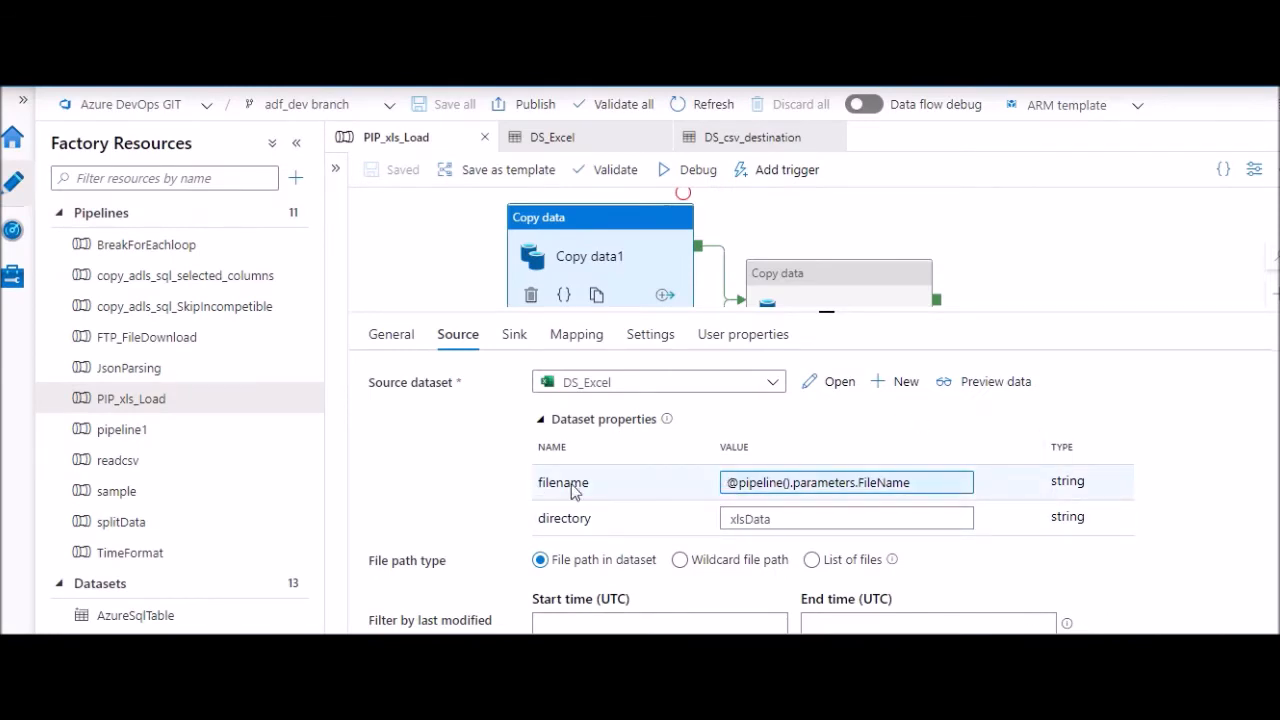
Step: Review Copy data1's source (DS_Excel, xlsData) and sink (DS_csv_destination, silver/csvdestination, '1.csv')
left_click(846, 517)
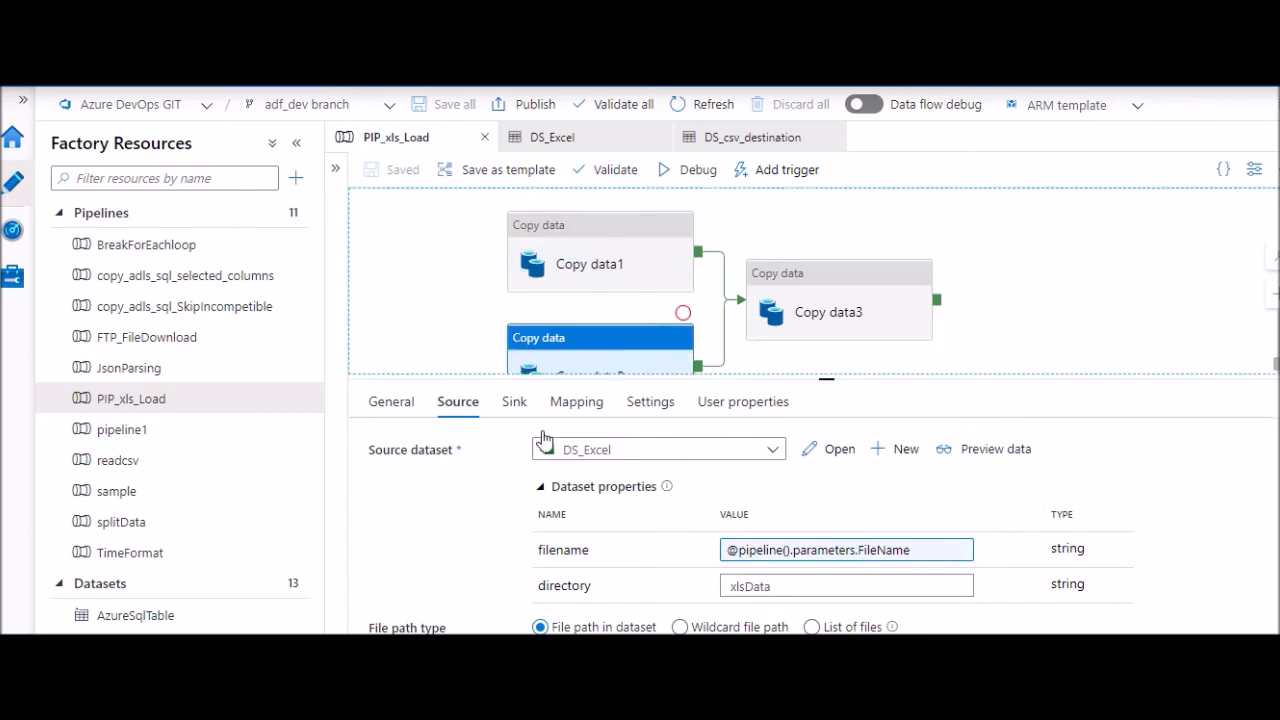
left_click(513, 401)
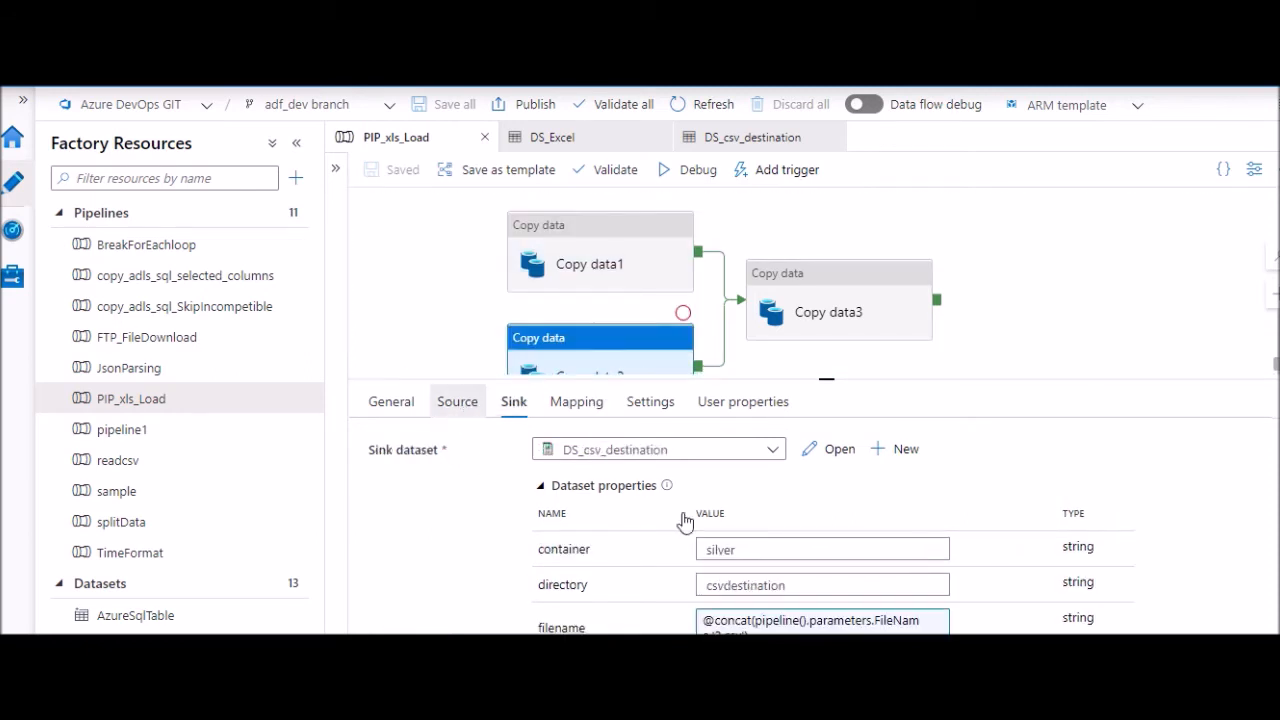
left_click(457, 401)
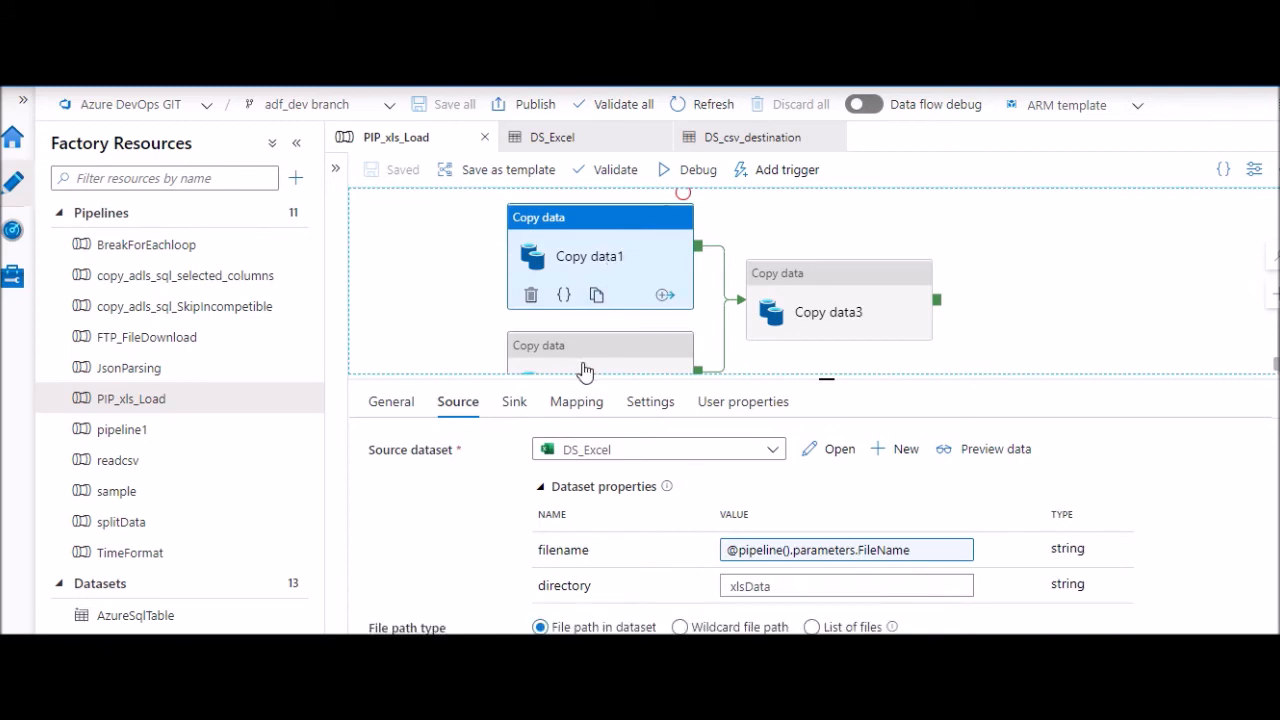
mouse_move(604, 366)
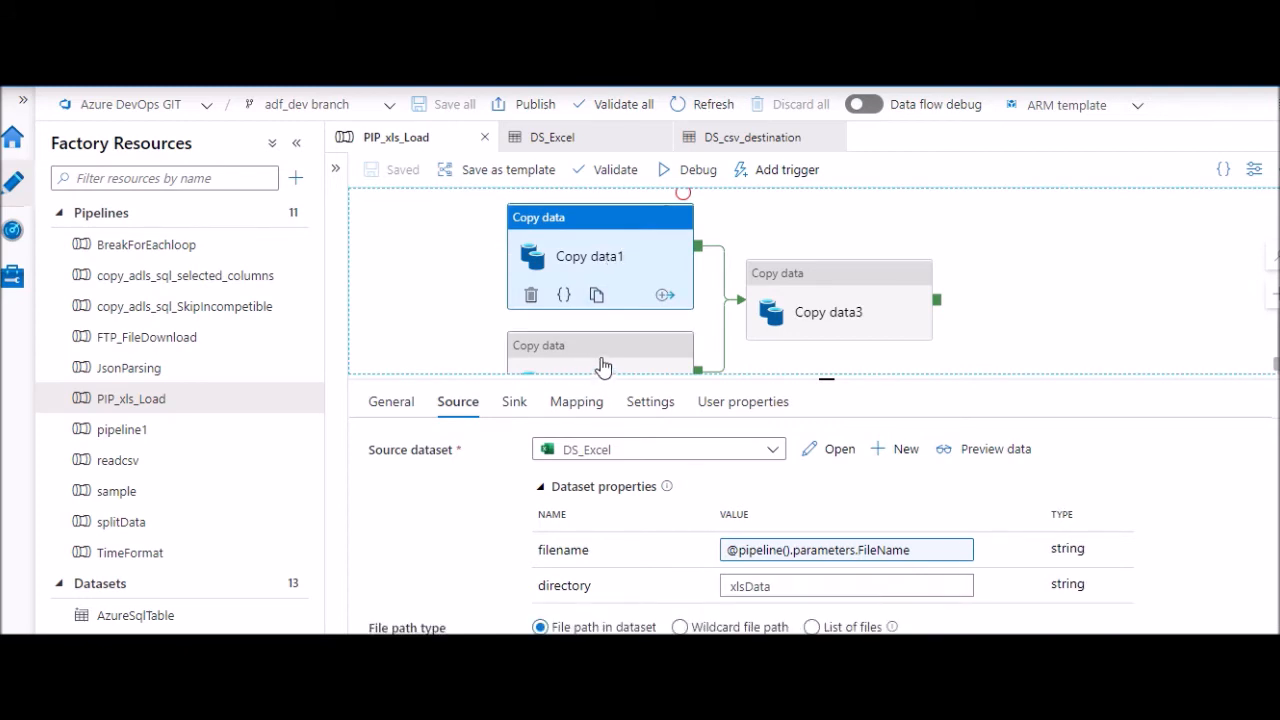
mouse_move(605, 360)
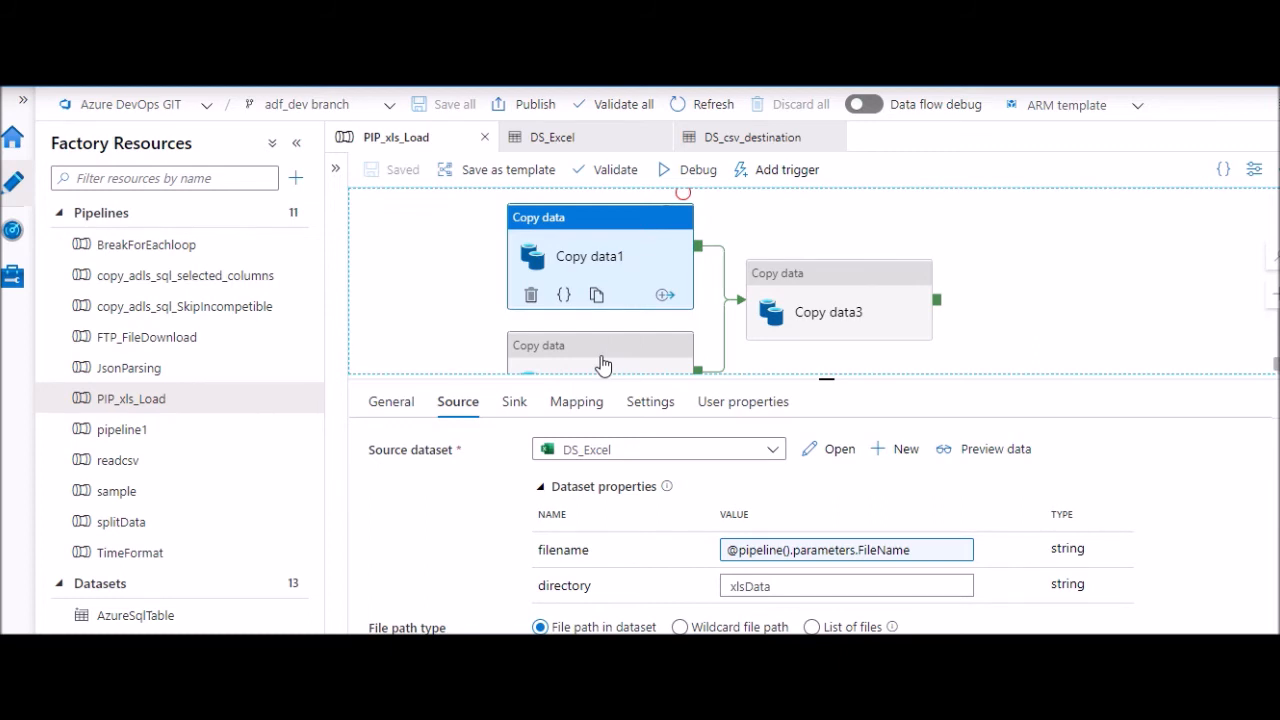
left_click(513, 401)
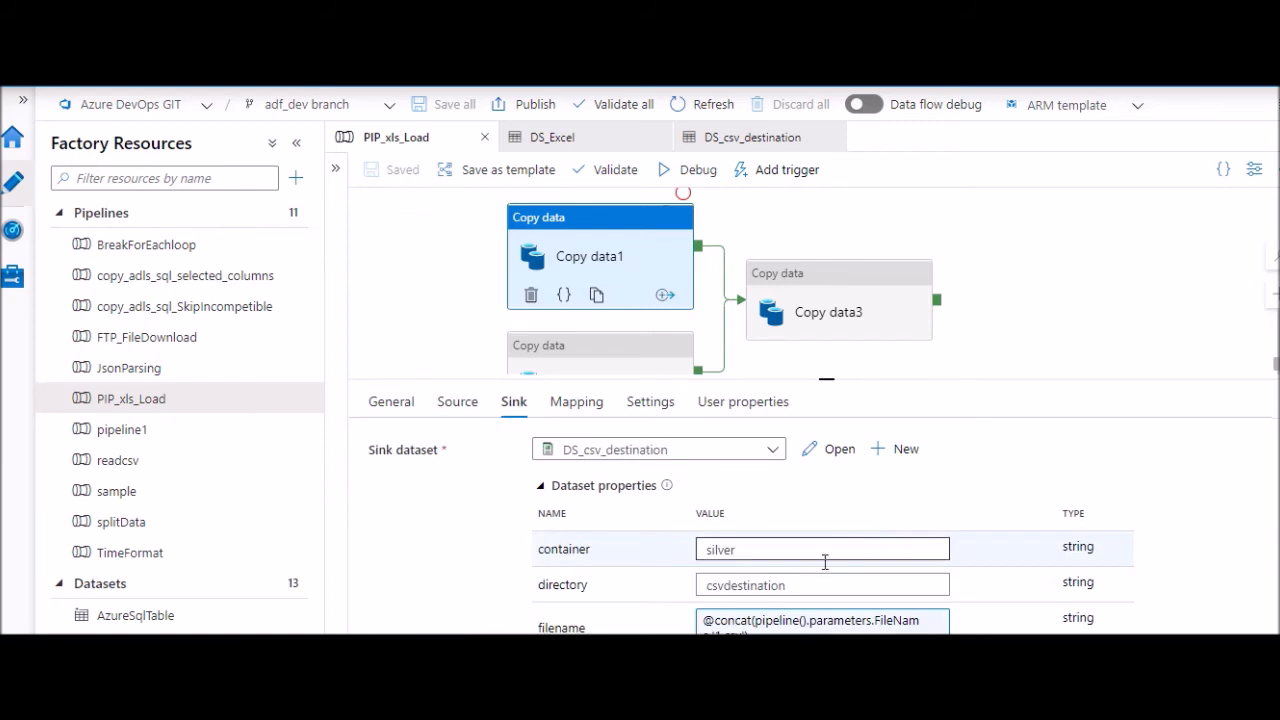
mouse_move(613, 470)
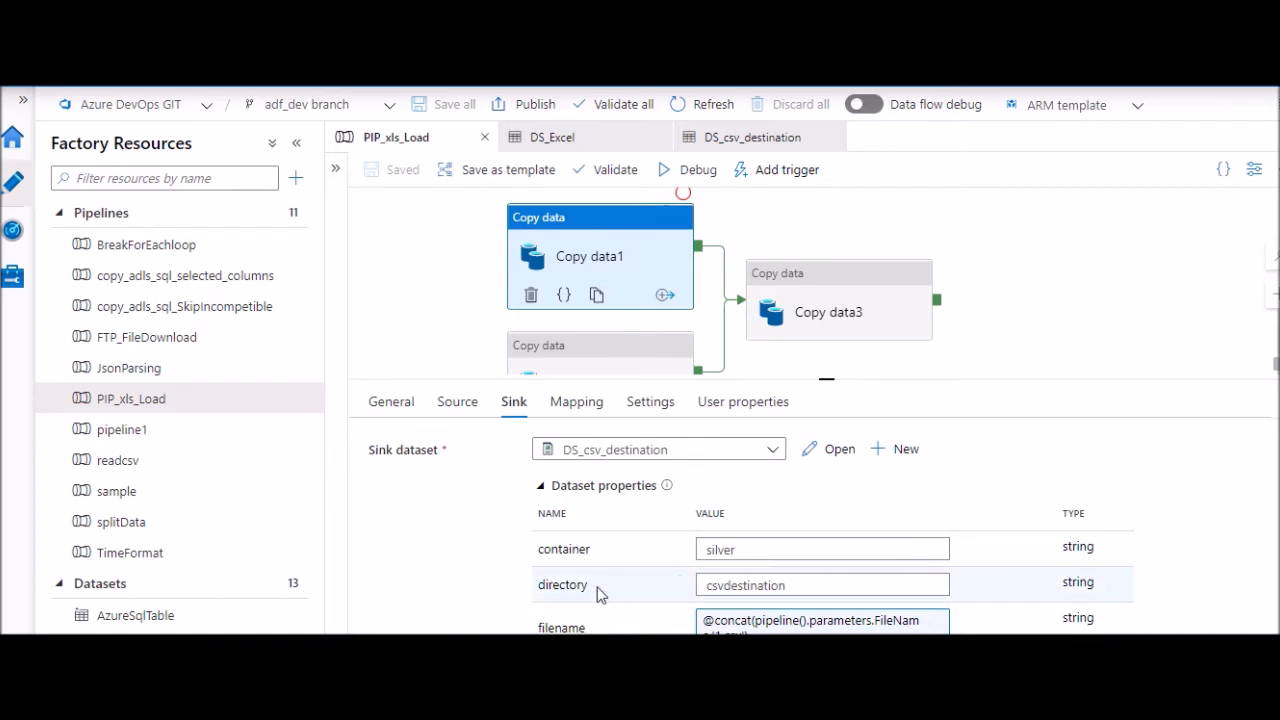
scroll("down", 3)
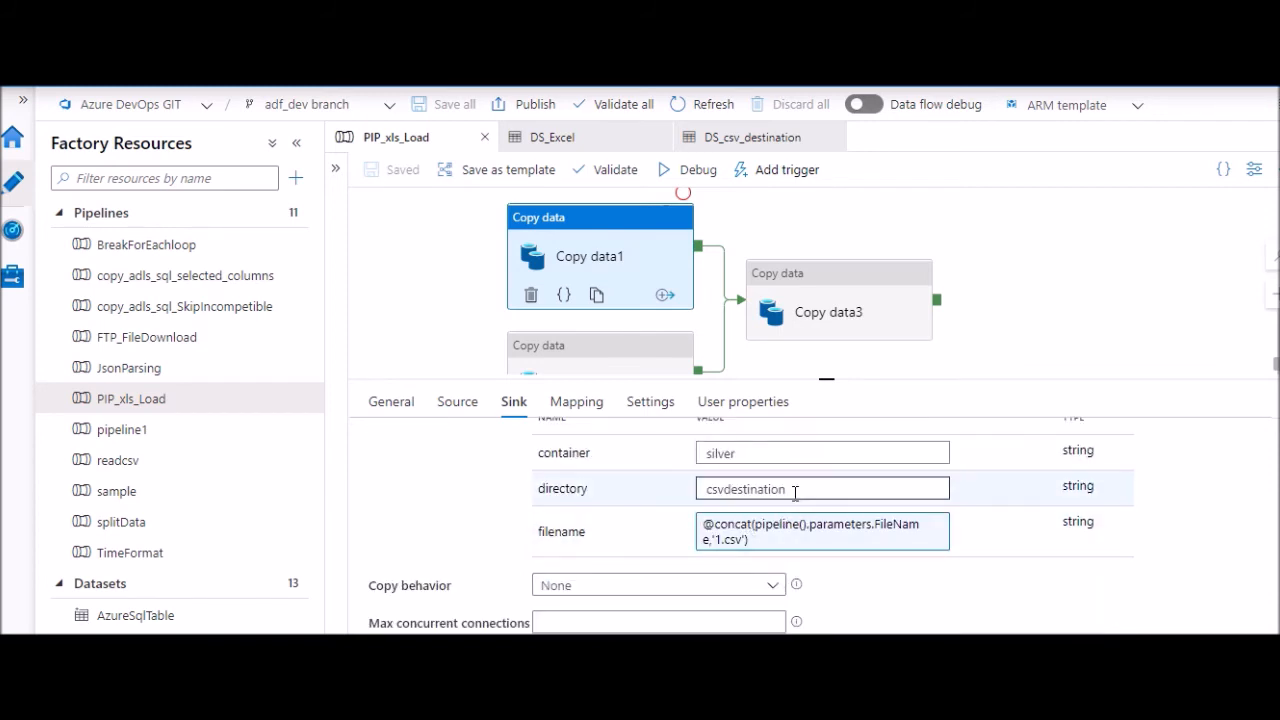
left_click(820, 531)
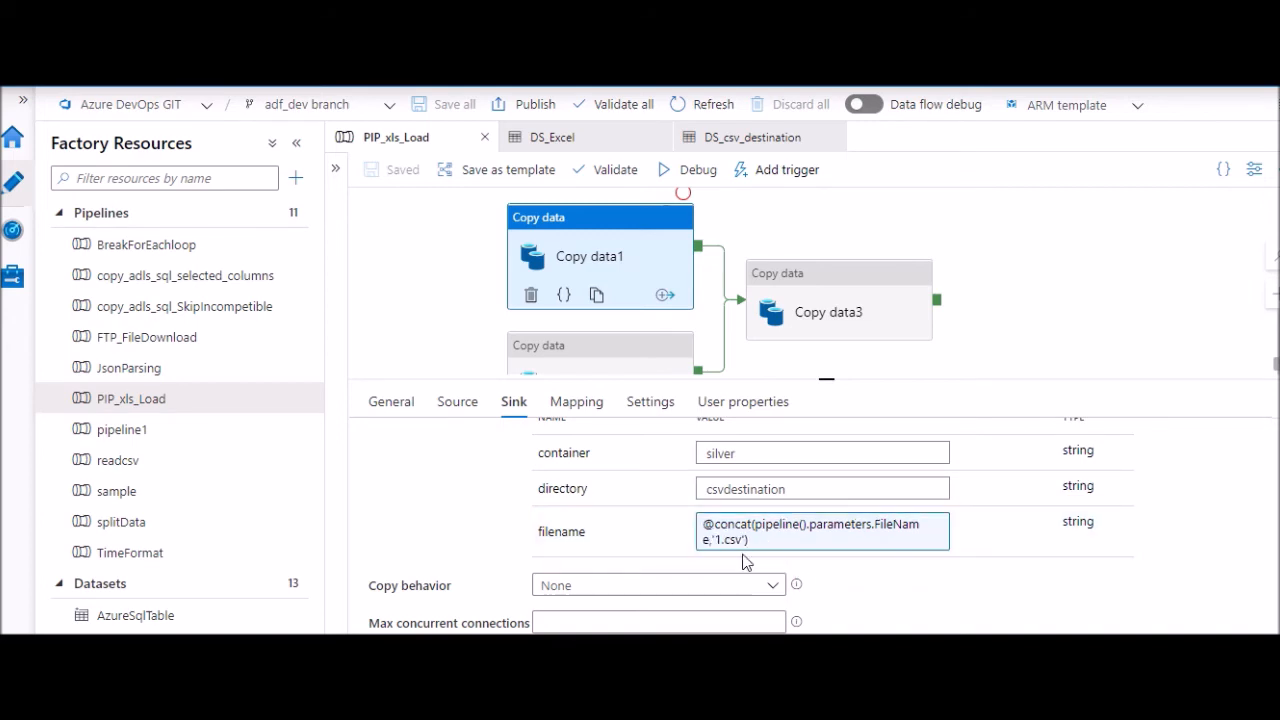
mouse_move(643, 313)
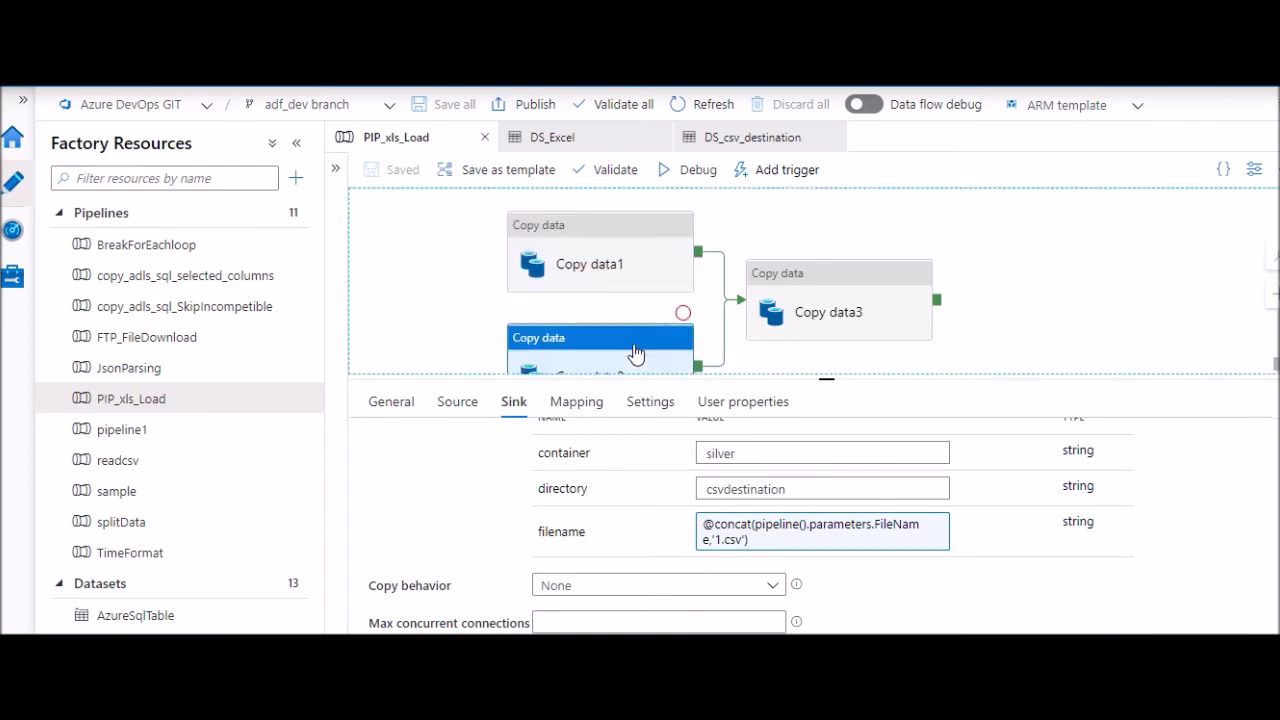
Step: Review Copy data2's xlsData1 source and its sink writing '2.csv'
left_click(457, 401)
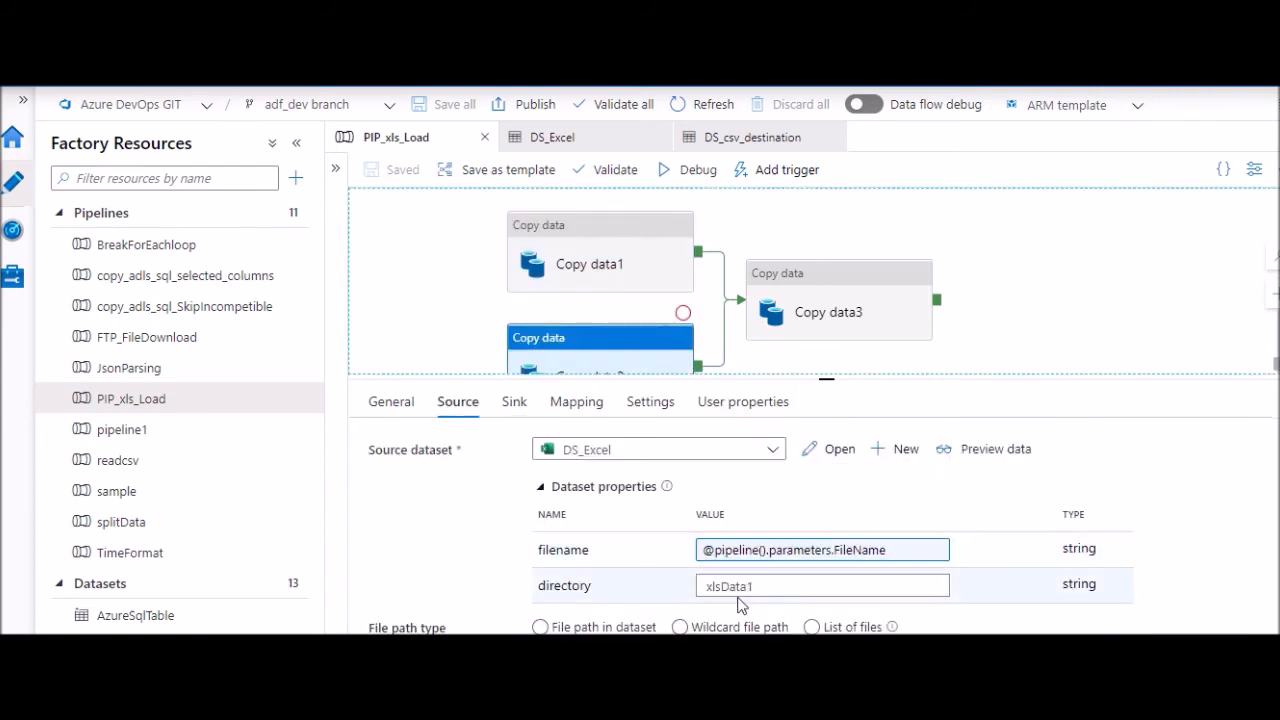
left_click(513, 401)
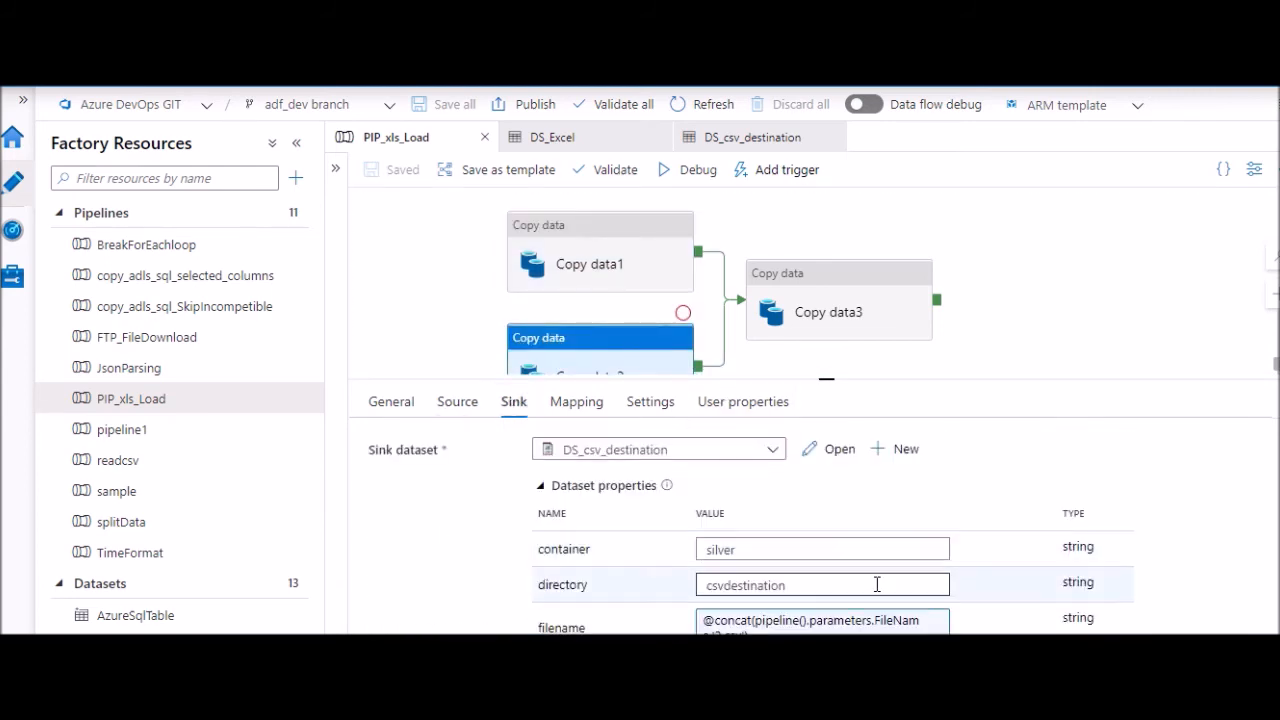
scroll("down", 3)
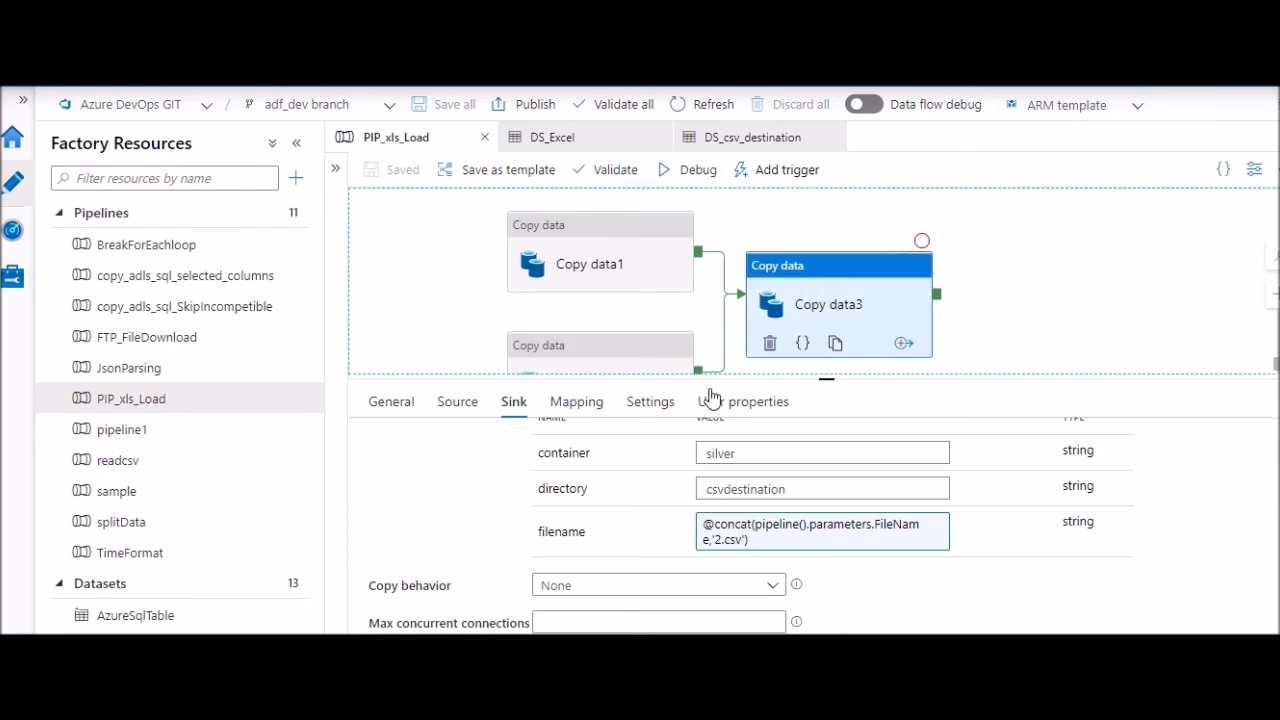
Step: Review Copy data3's source: DS_csv_source with a wildcard path in silver/csvdestination
left_click(391, 401)
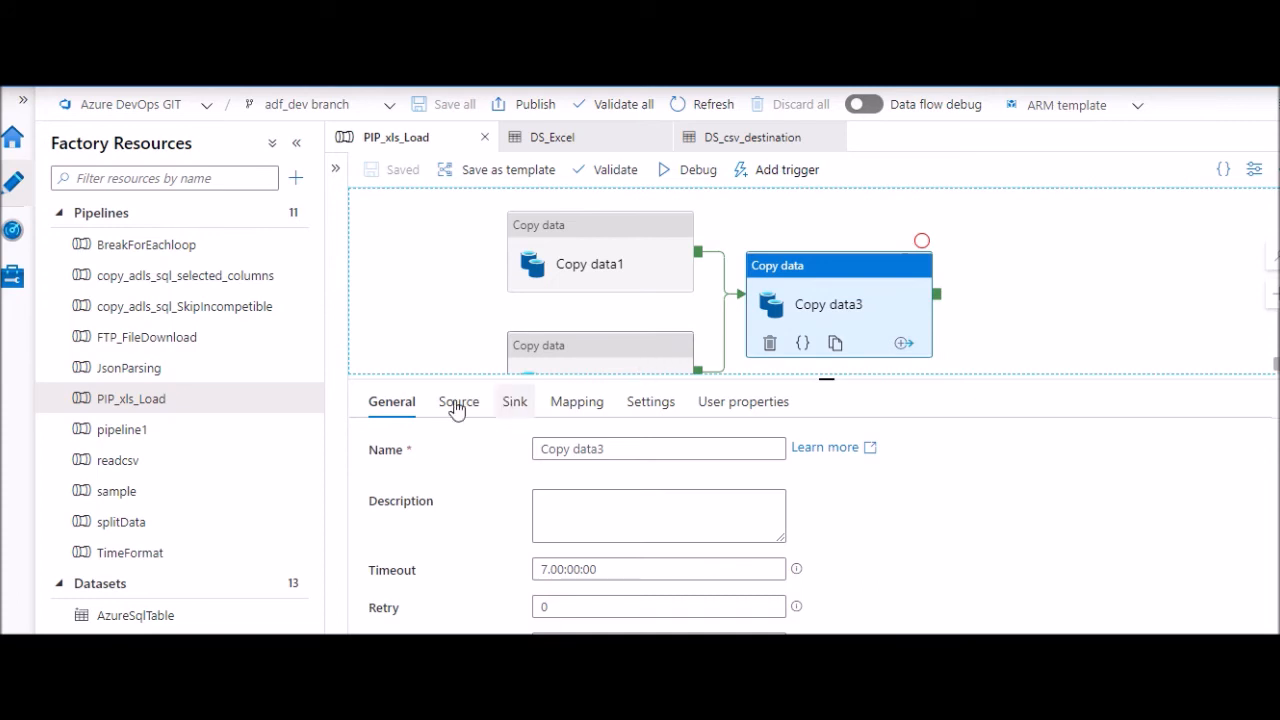
left_click(457, 401)
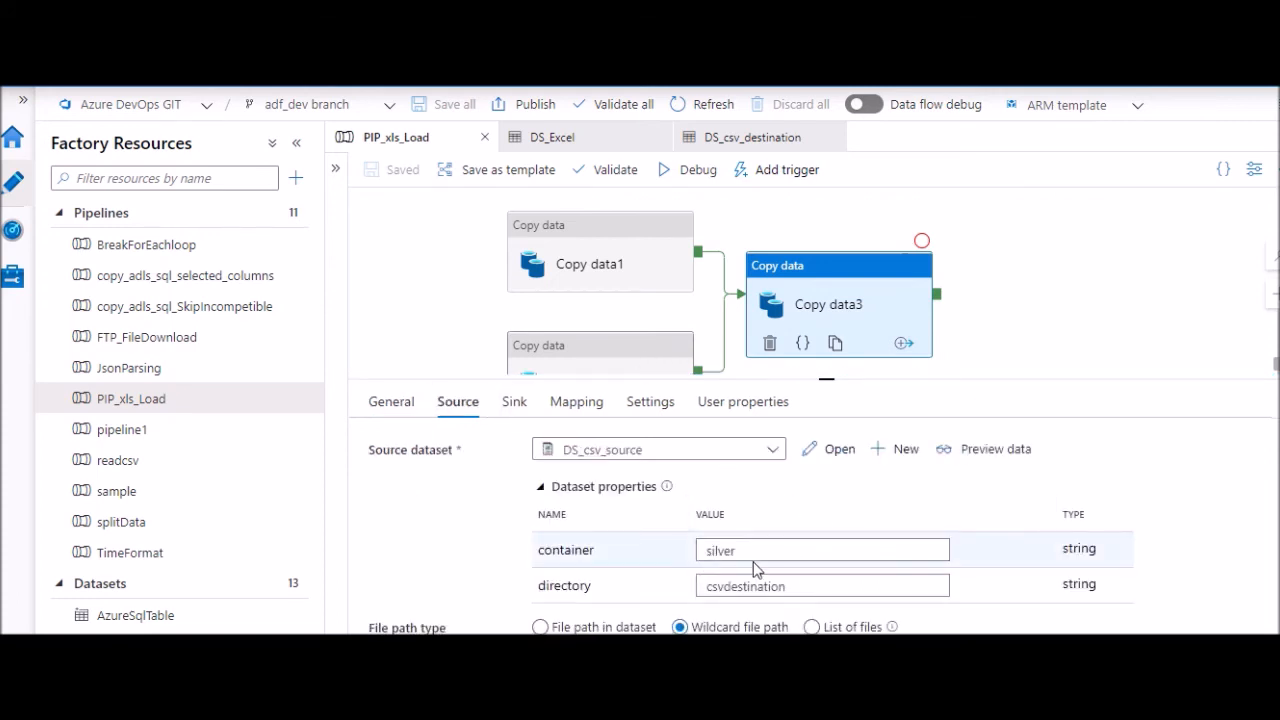
left_click(822, 585)
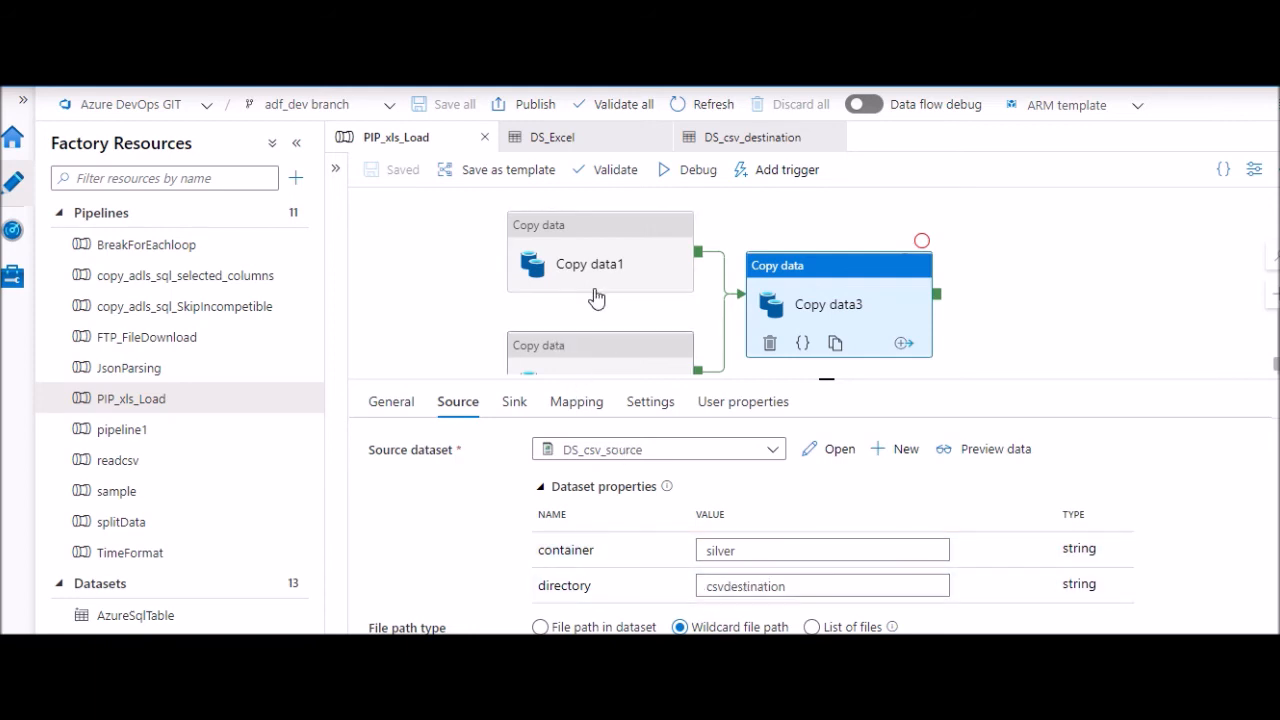
mouse_move(514, 401)
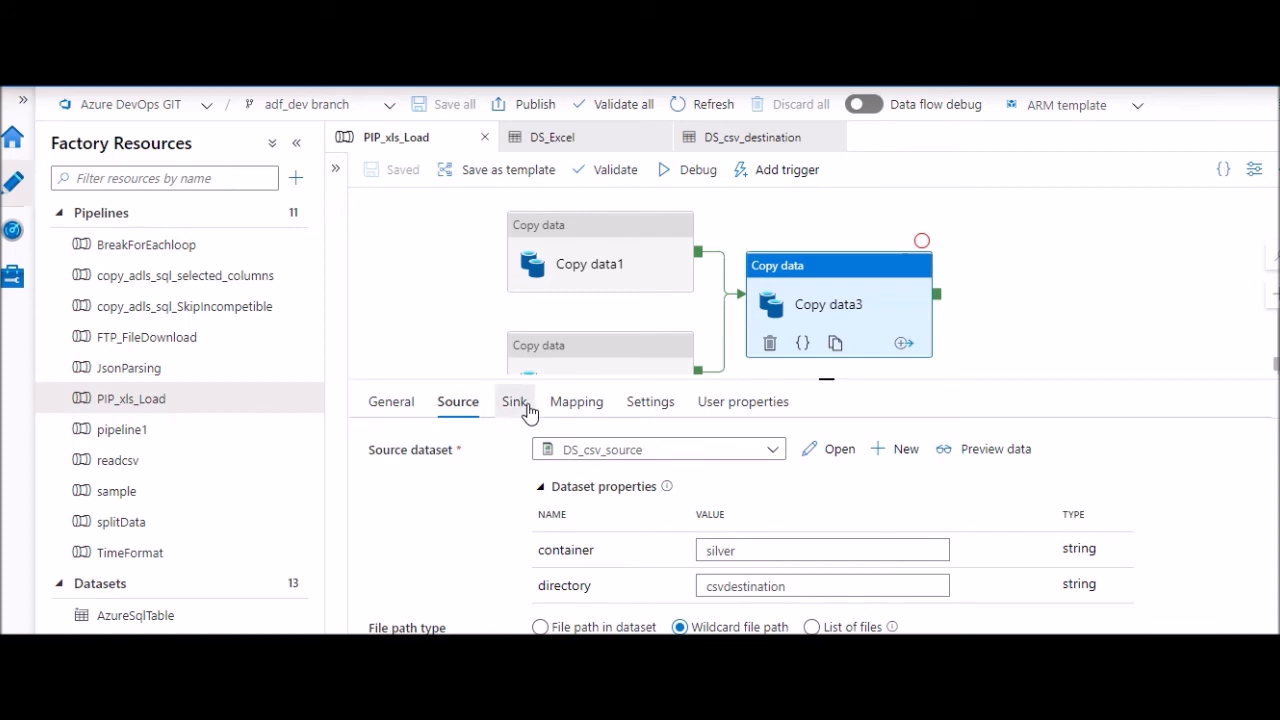
Step: Reselect Copy data1 to show its DS_csv_destination sink in silver/csvdestination
left_click(513, 401)
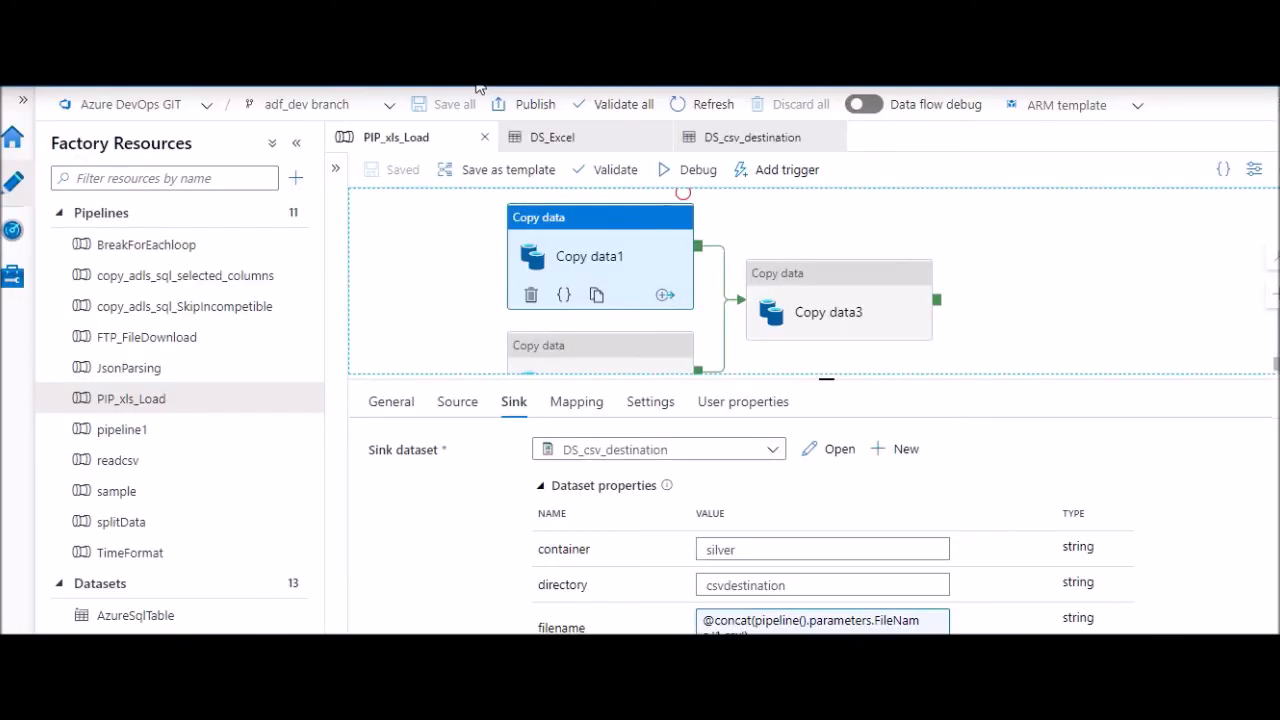
Step: Debug-run PIP_xls_Load with the FileName parameter set to Employee.xlsx
left_click(605, 169)
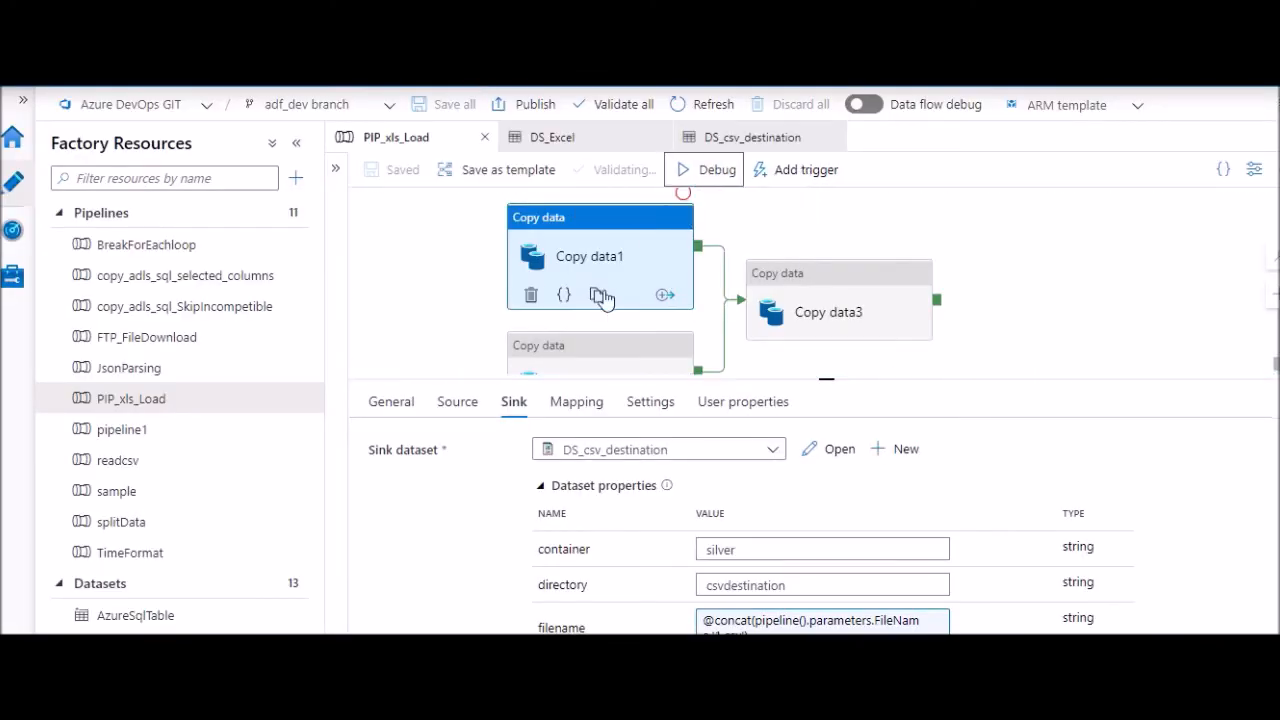
left_click(712, 169)
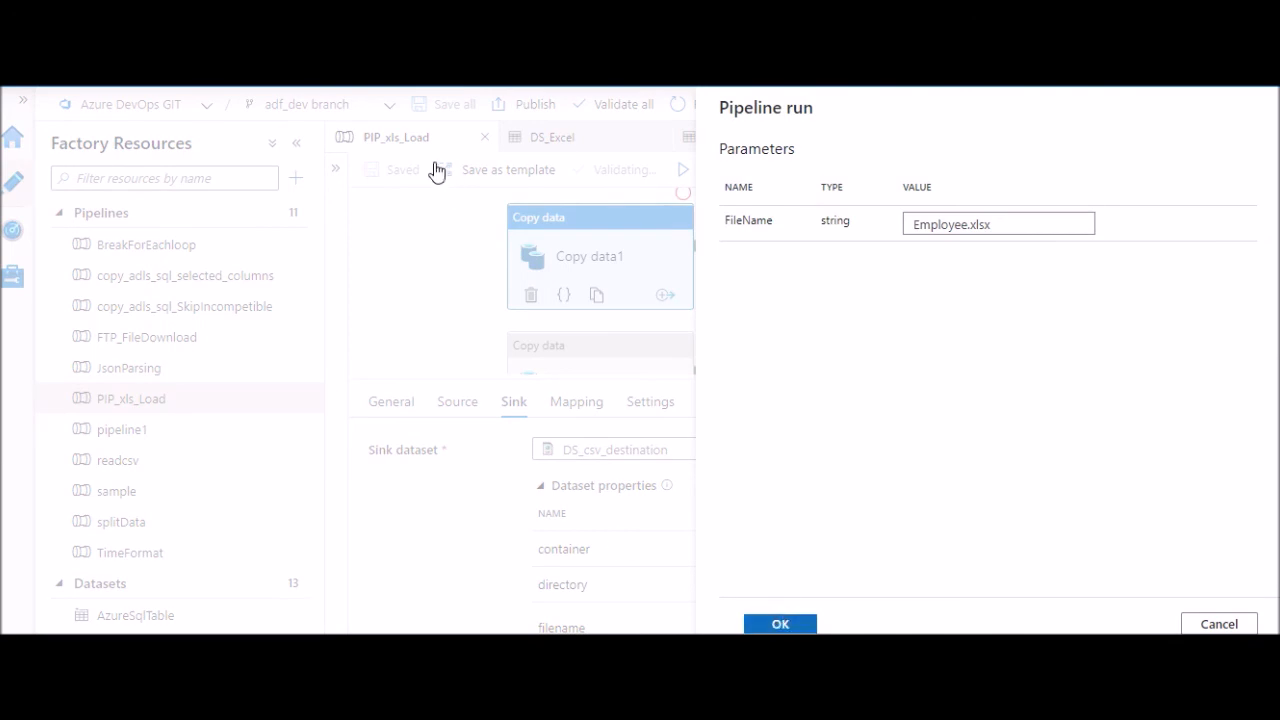
left_click(780, 623)
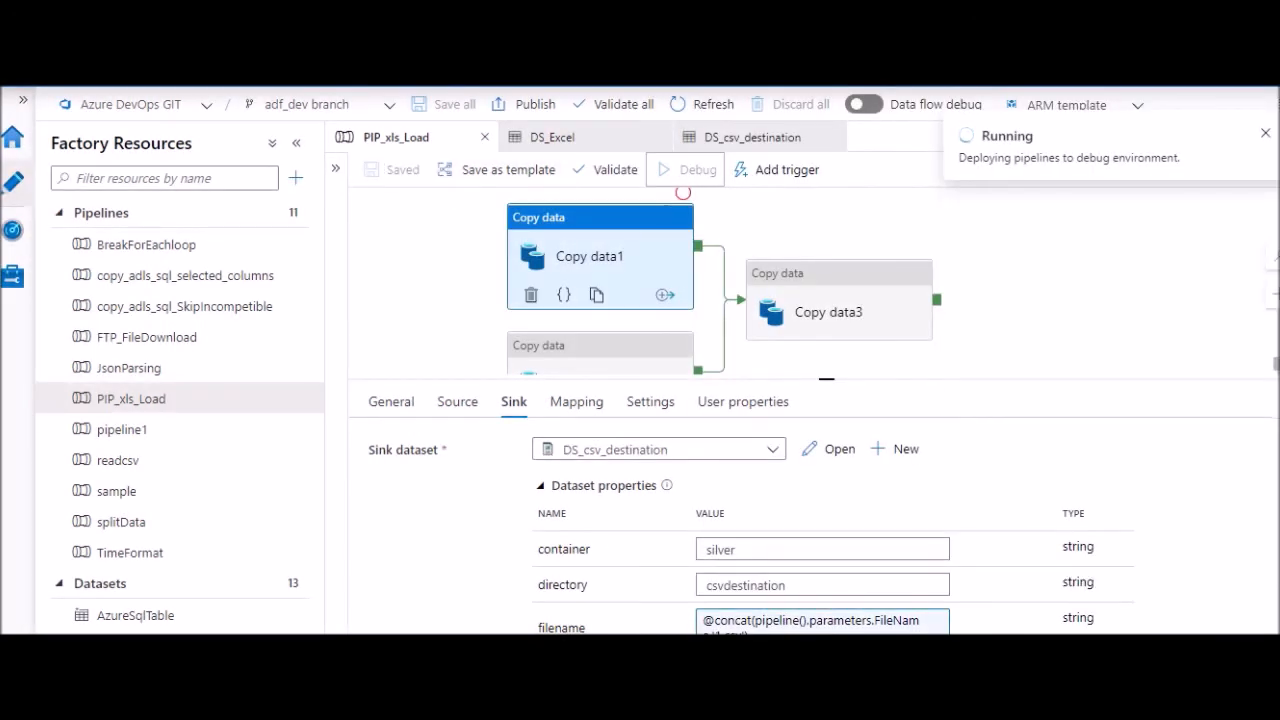
left_click(693, 169)
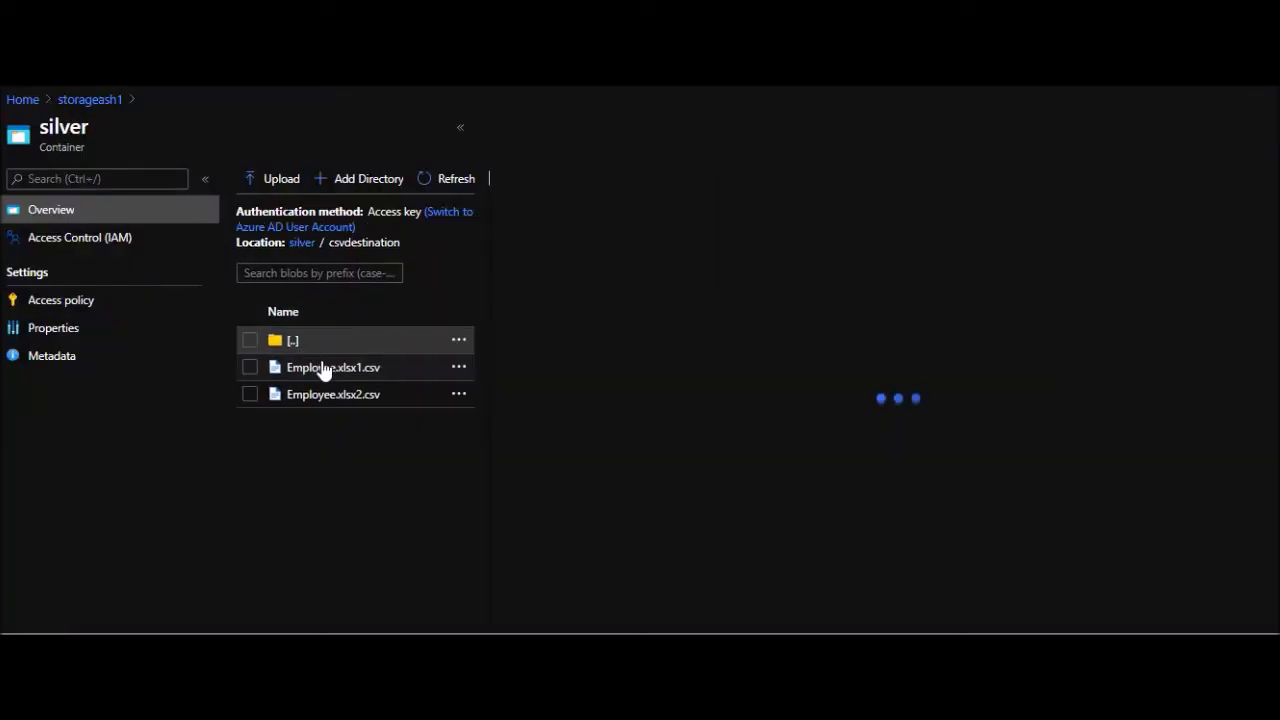
Step: Open Employee.xlsx1.csv and view its five employee rows
left_click(333, 367)
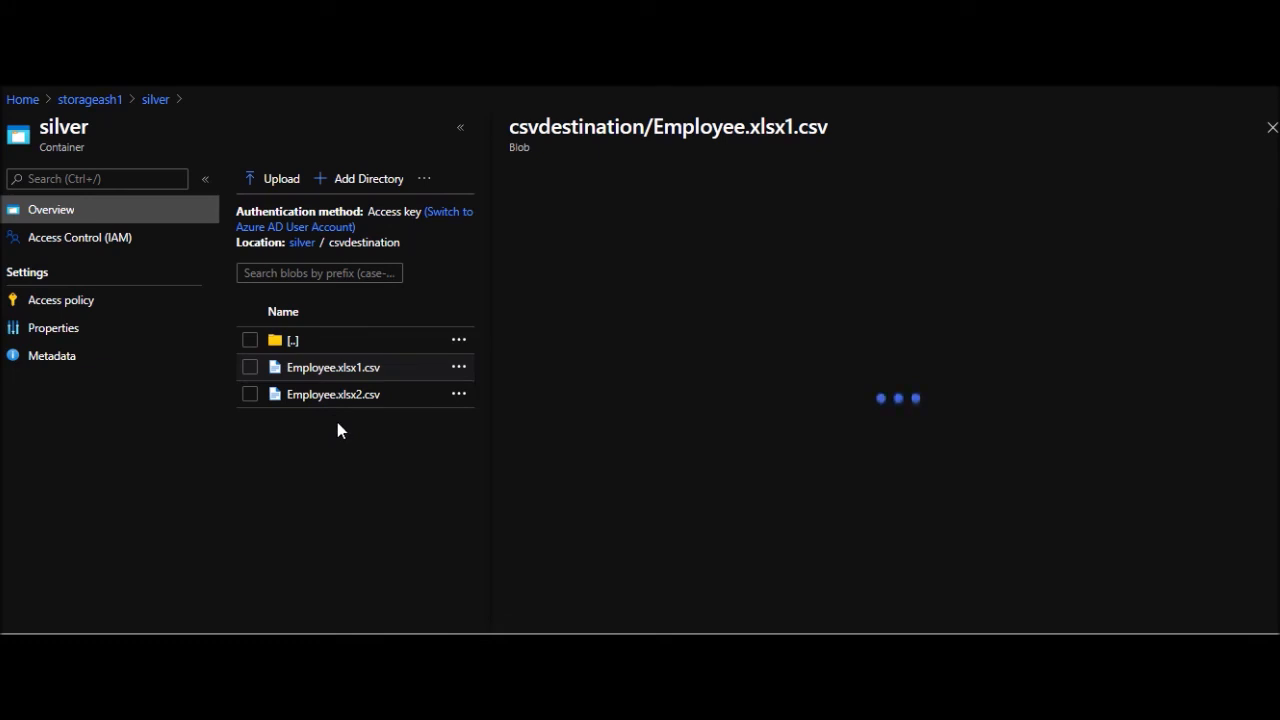
left_click(333, 367)
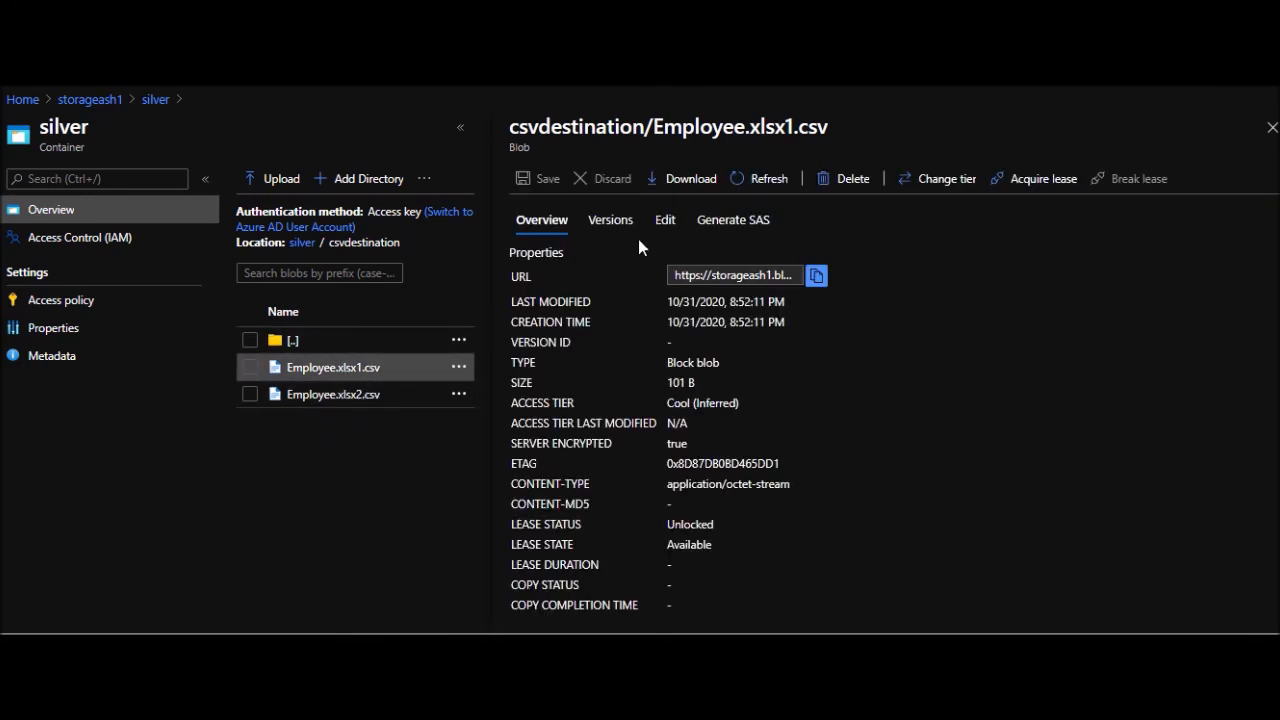
left_click(665, 219)
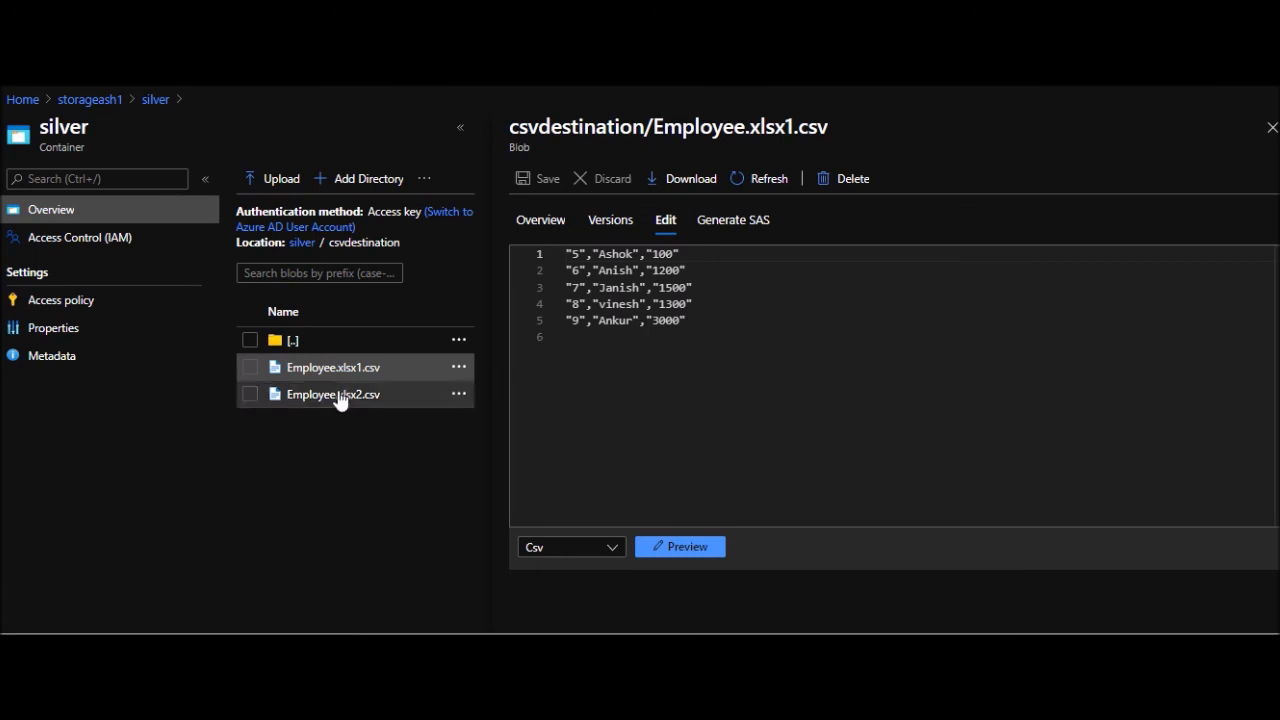
Step: Open Employee.xlsx2.csv and view its contents
left_click(333, 393)
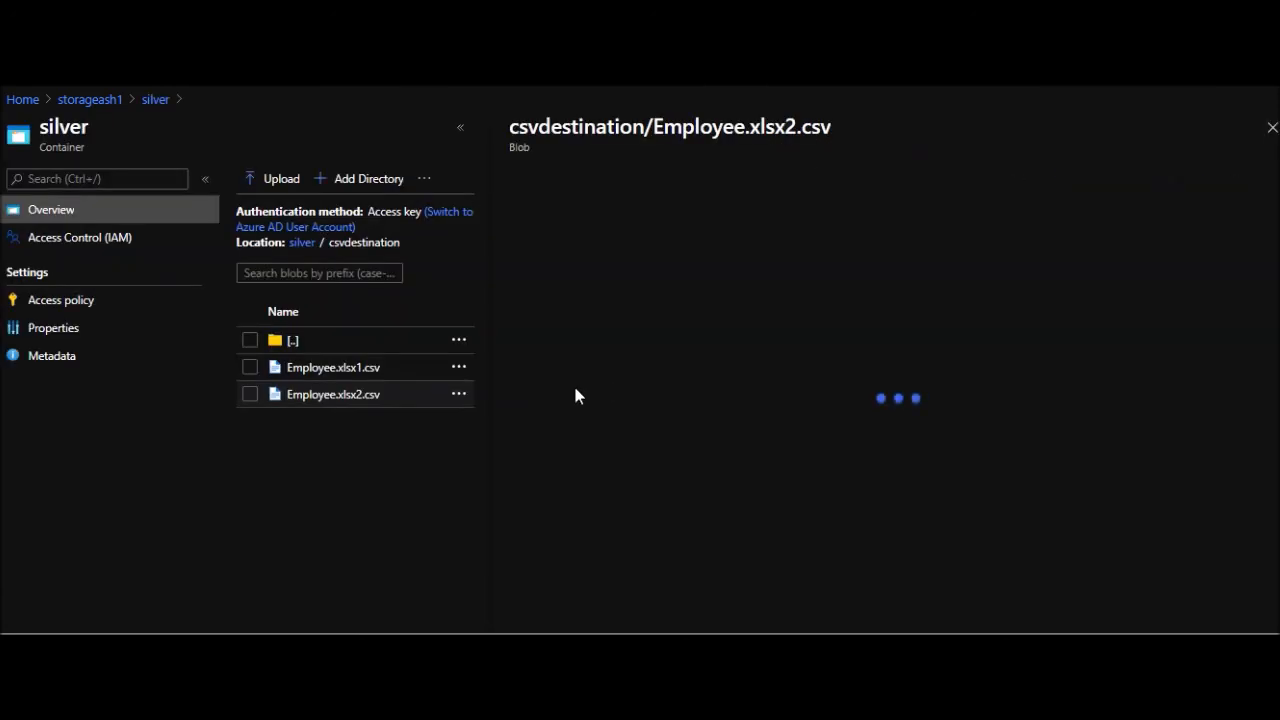
left_click(333, 394)
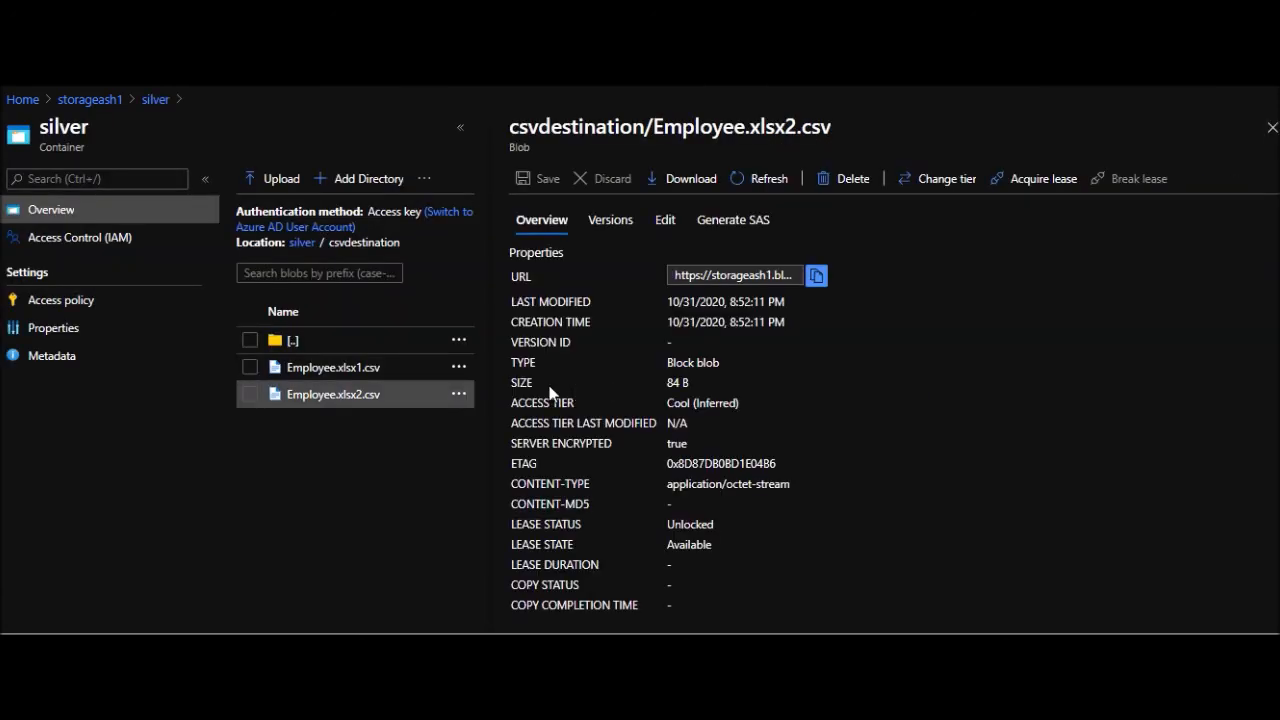
left_click(664, 219)
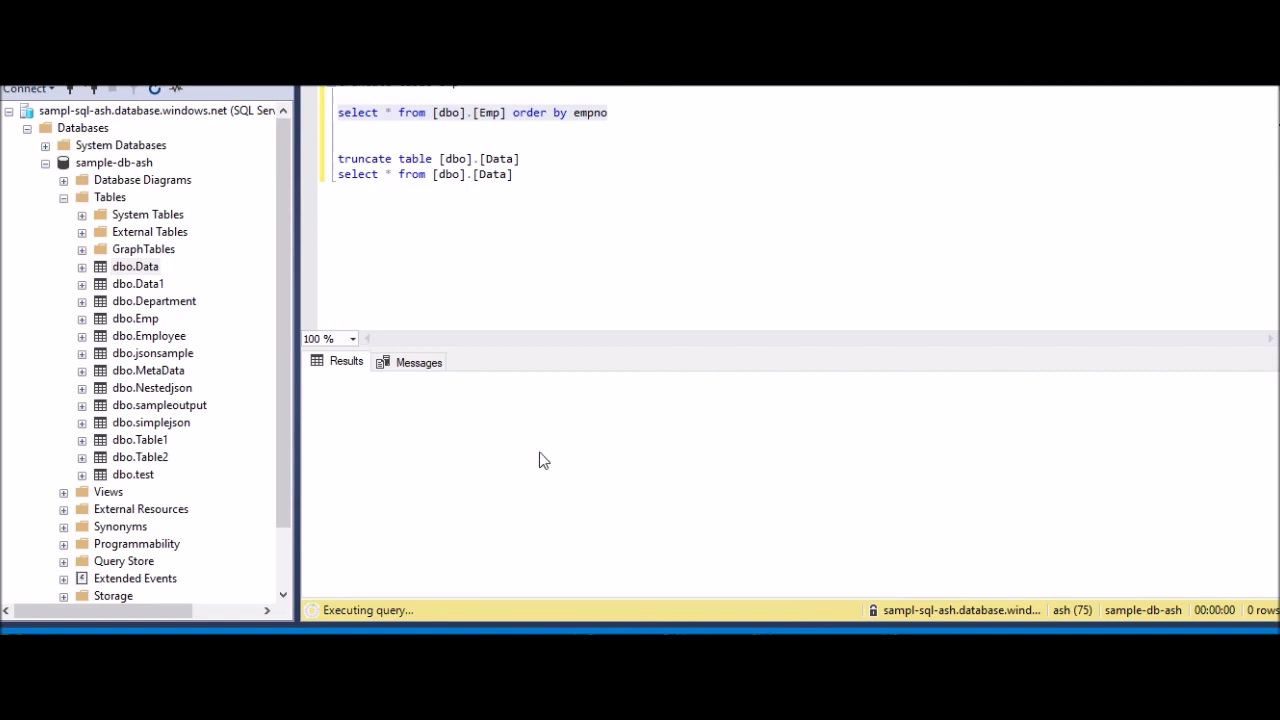
mouse_move(565, 357)
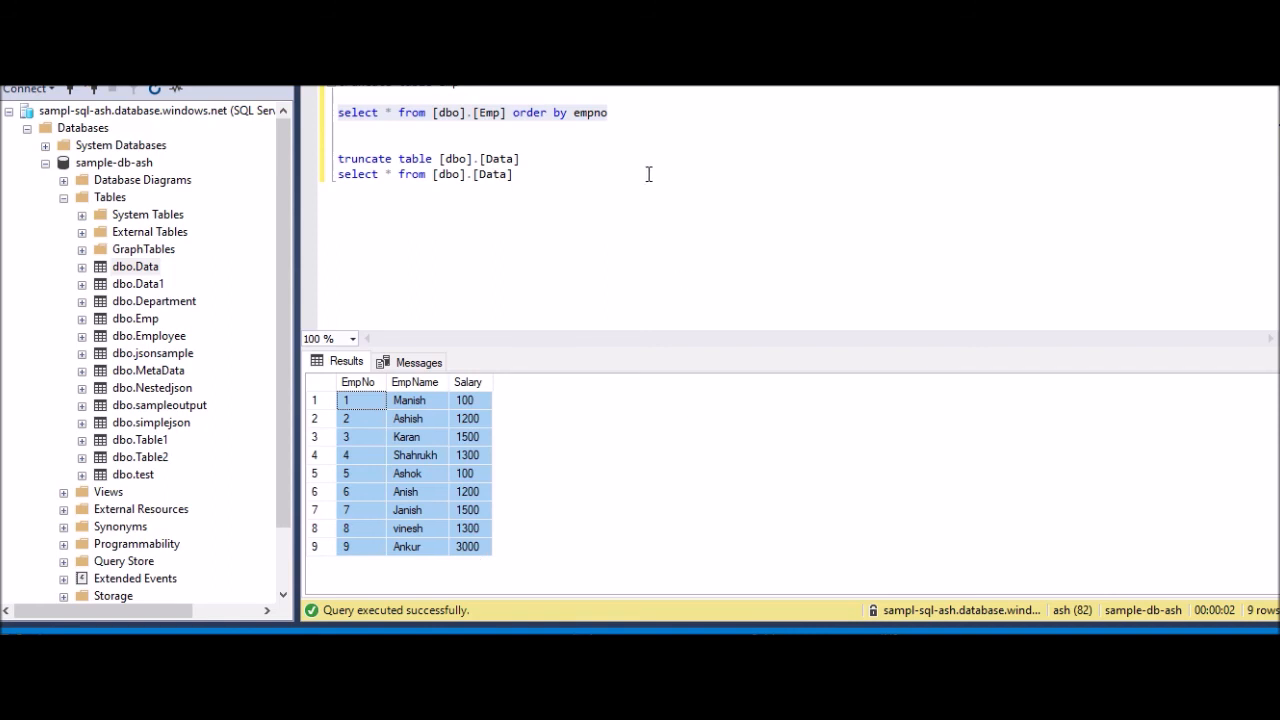
mouse_move(641, 181)
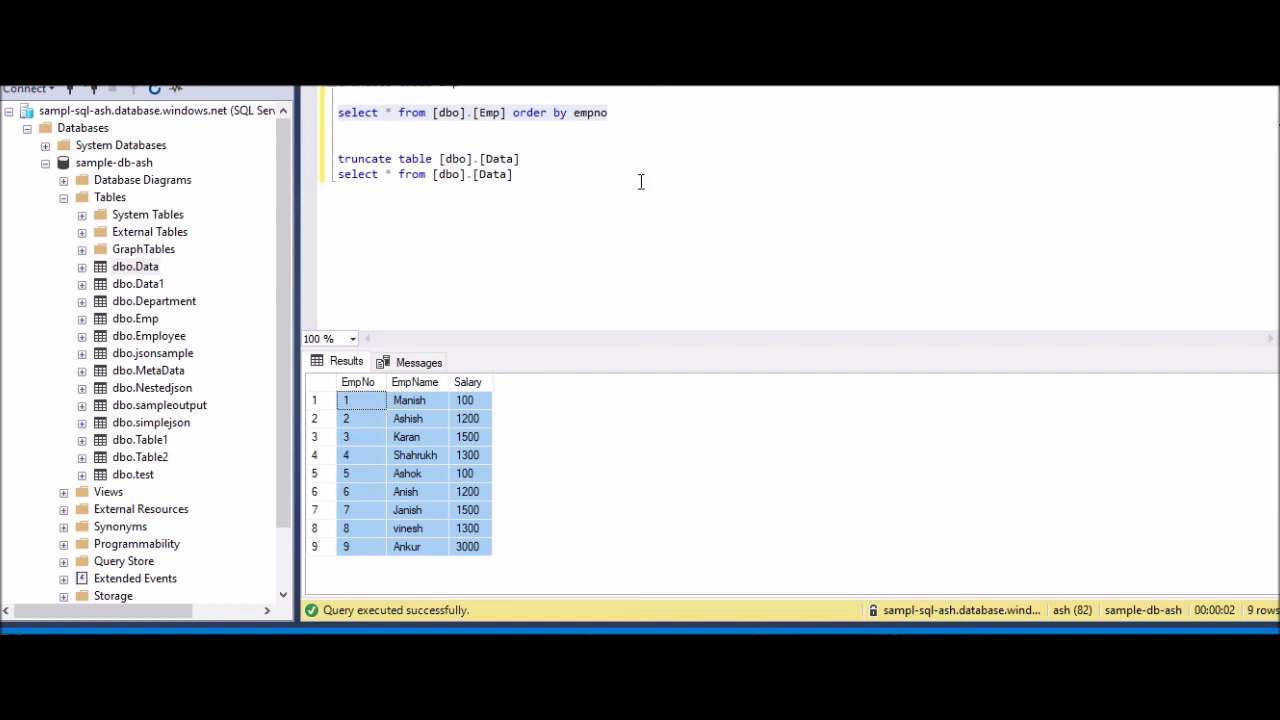
mouse_move(643, 172)
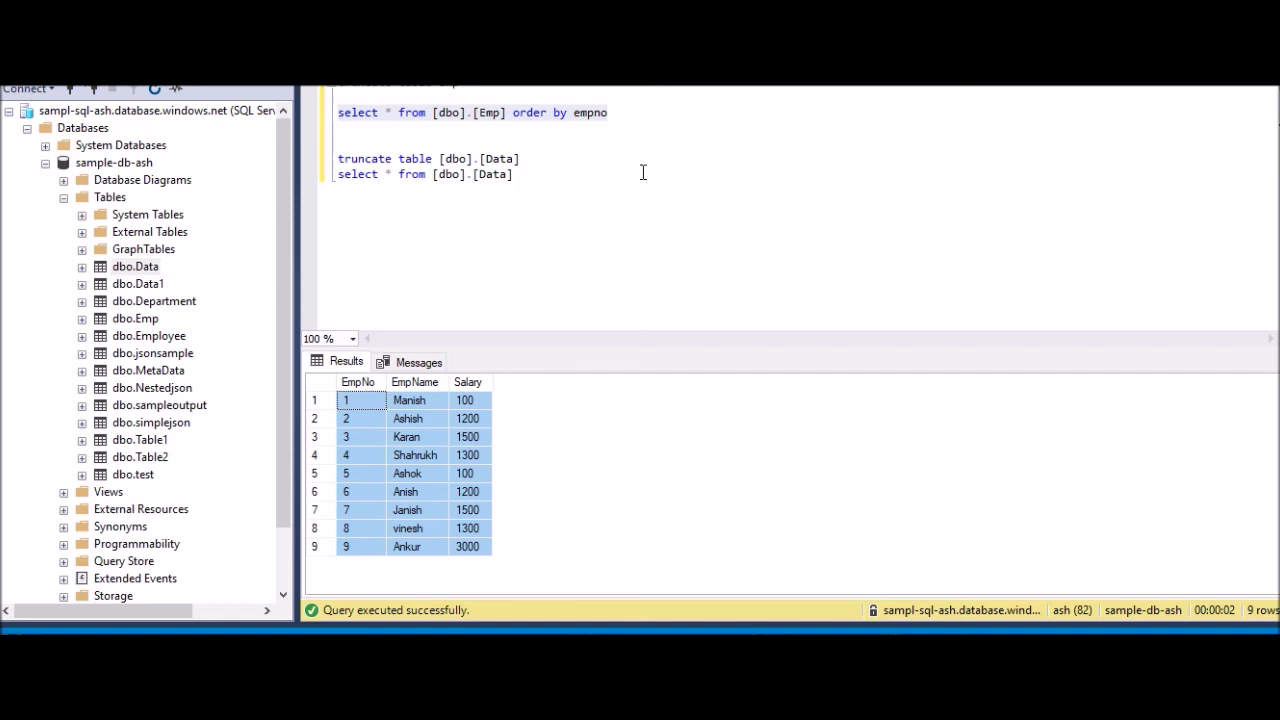